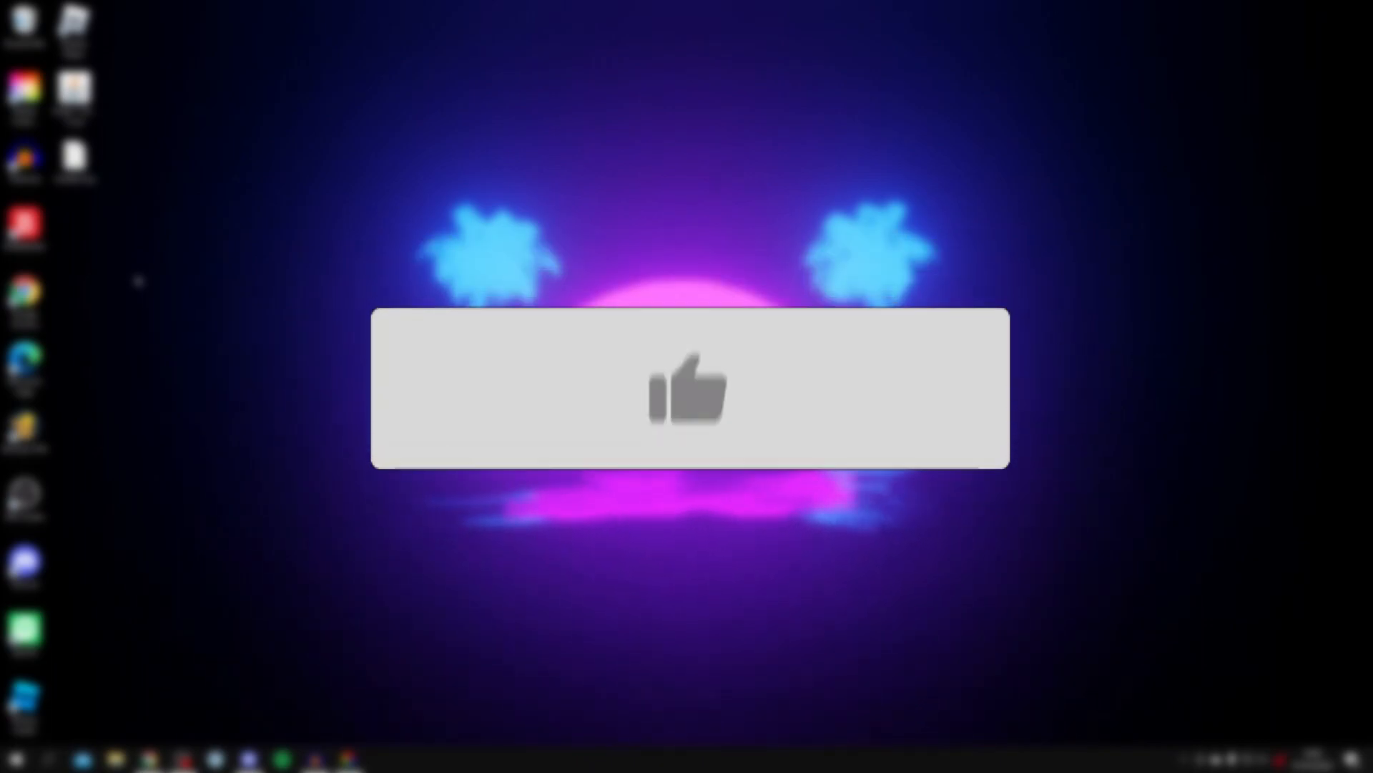
# - Launch Chrome and search Google for 'lively wallpaper'
pyautogui.click(688, 388)
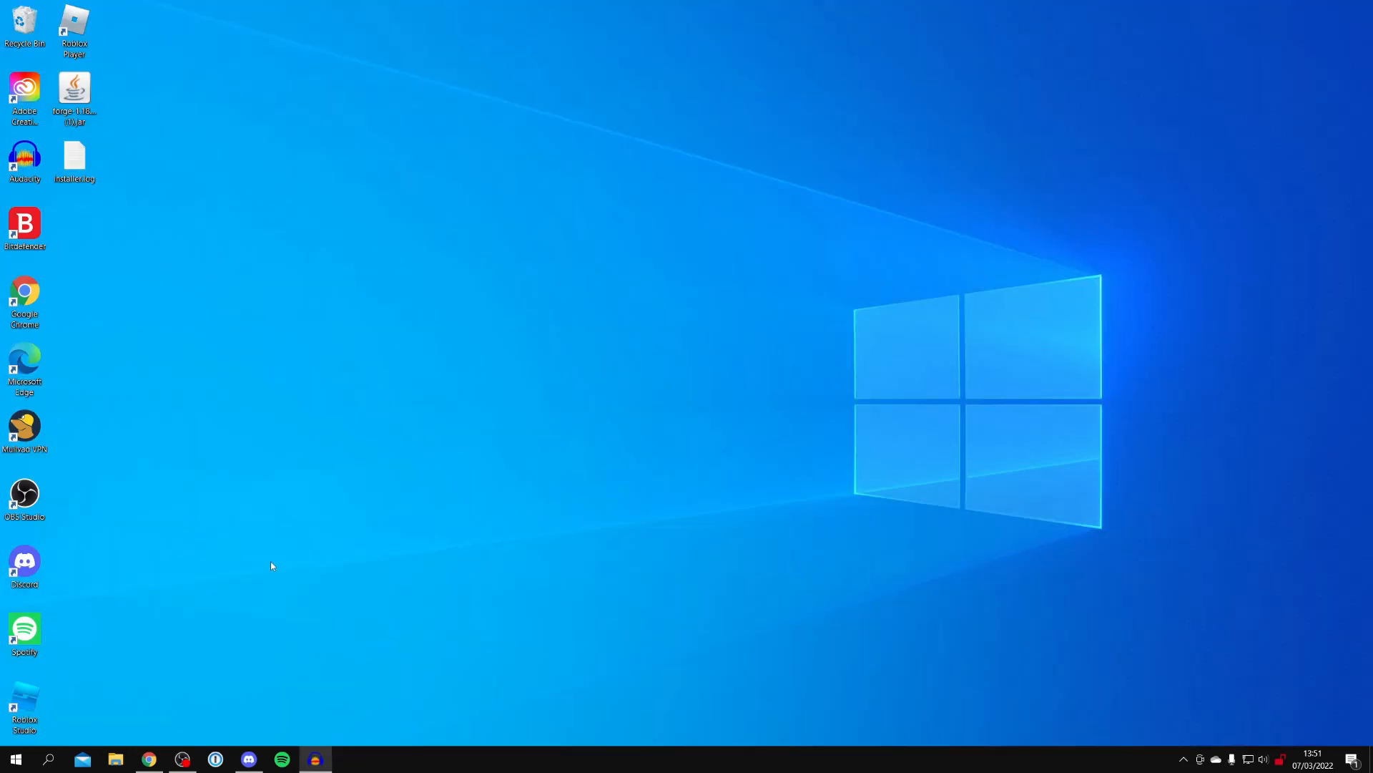
pyautogui.moveTo(274, 561)
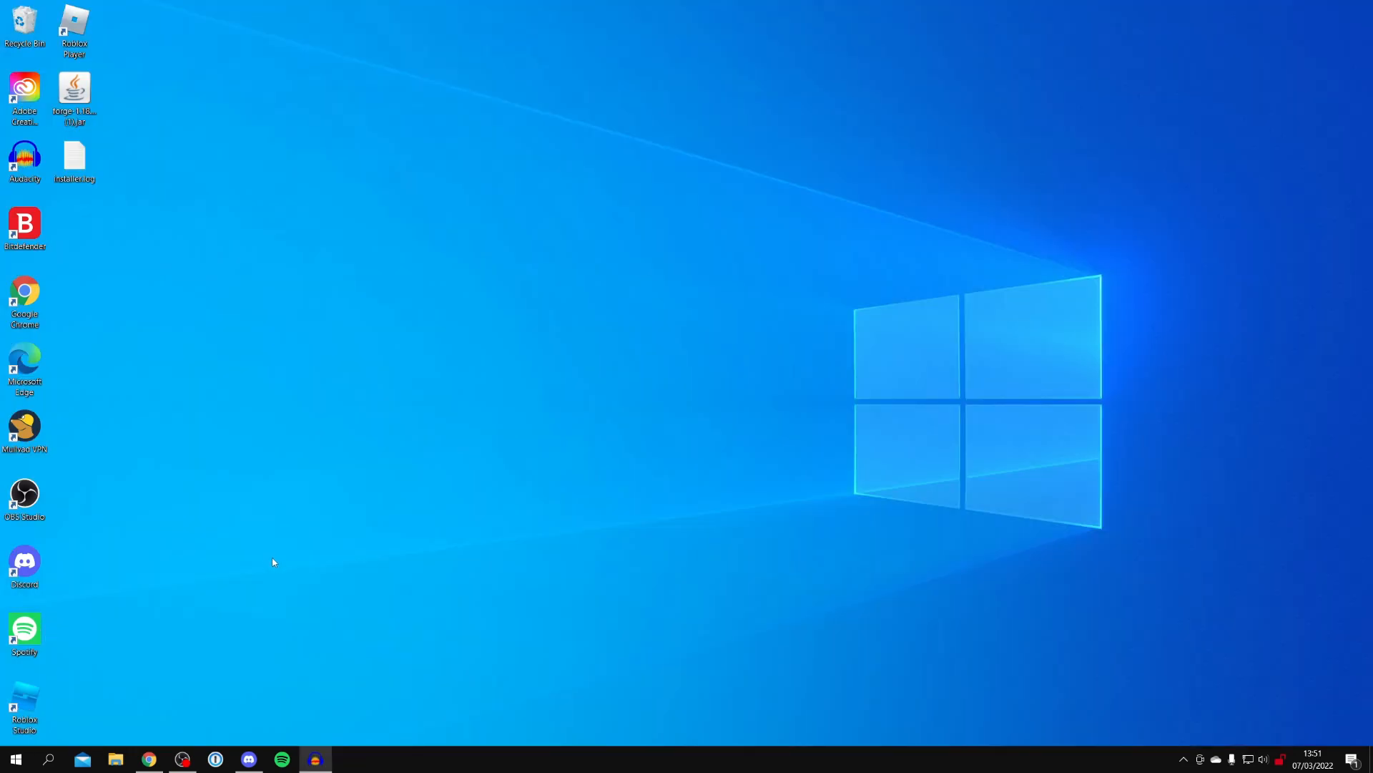
pyautogui.moveTo(199, 676)
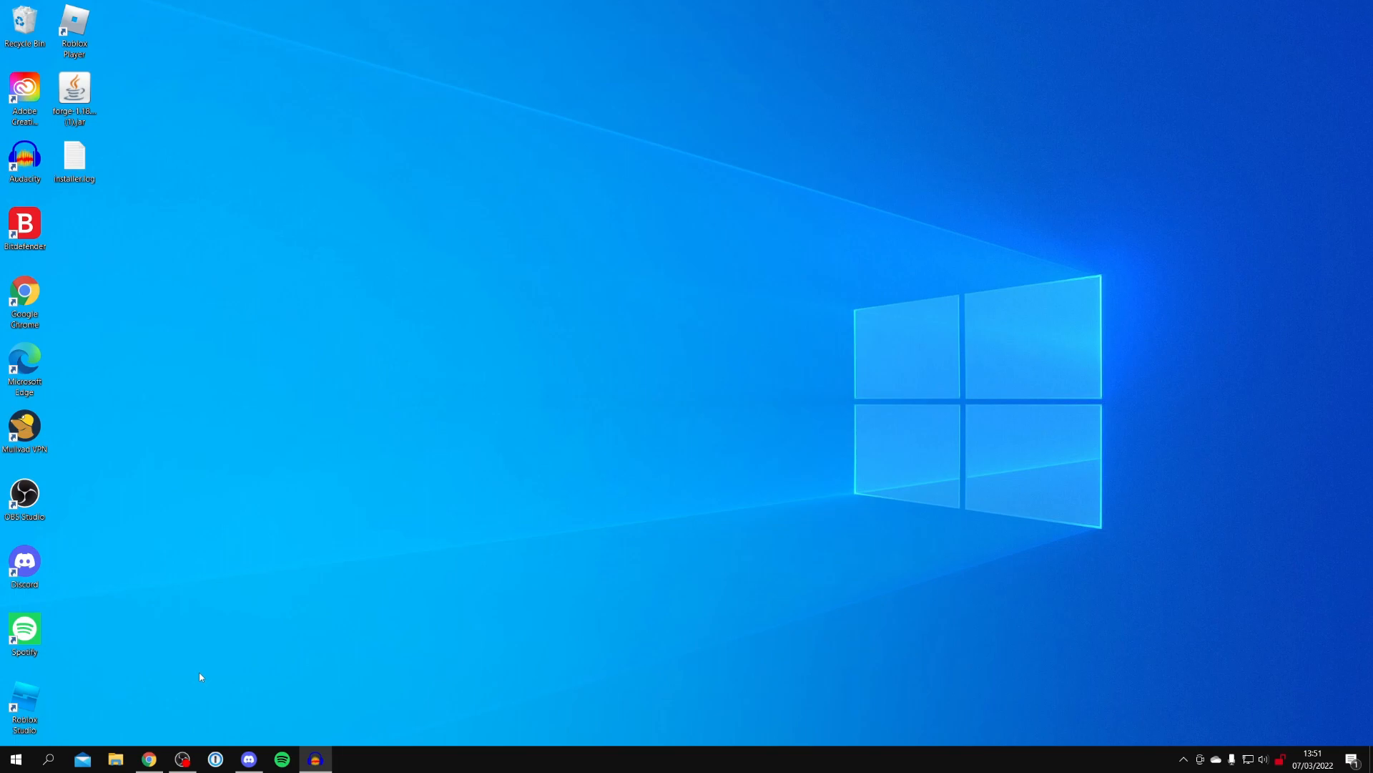
pyautogui.click(149, 758)
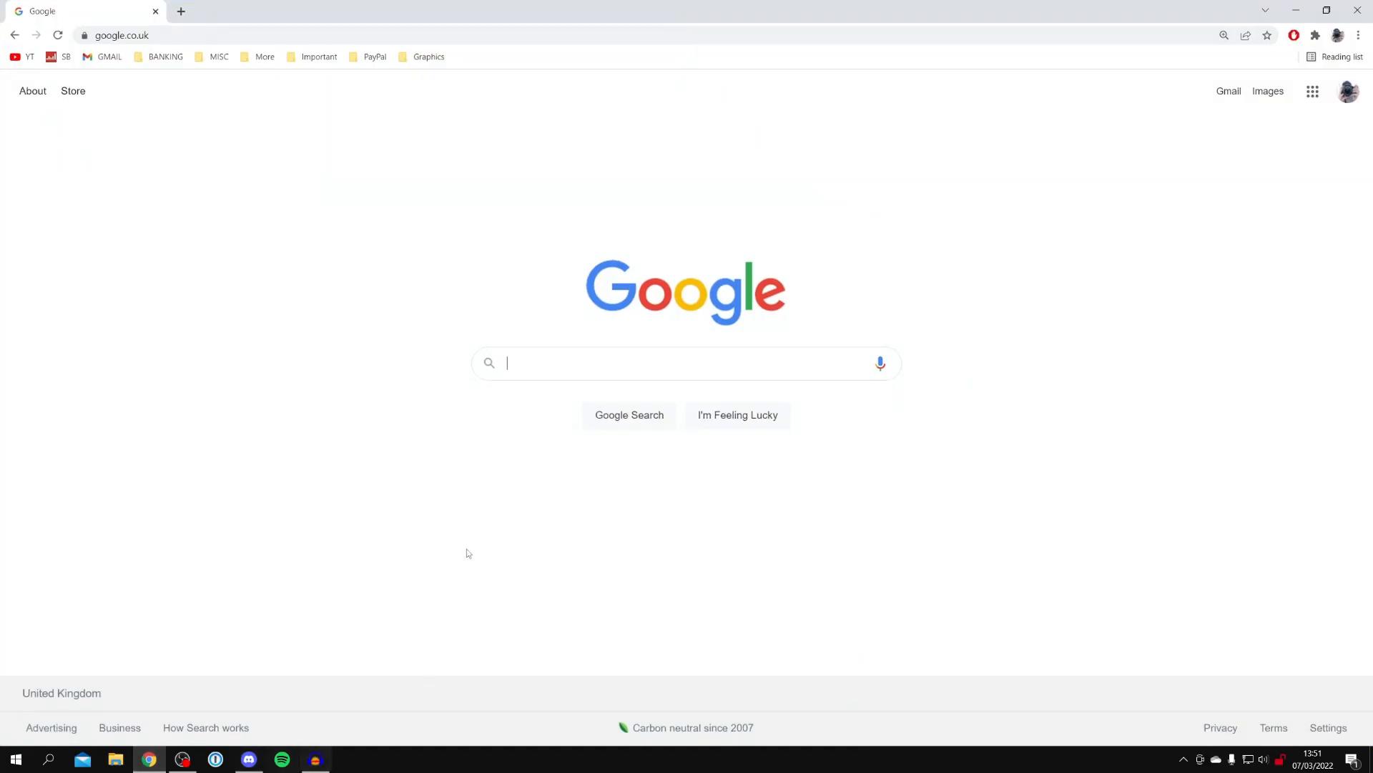
pyautogui.moveTo(463, 462)
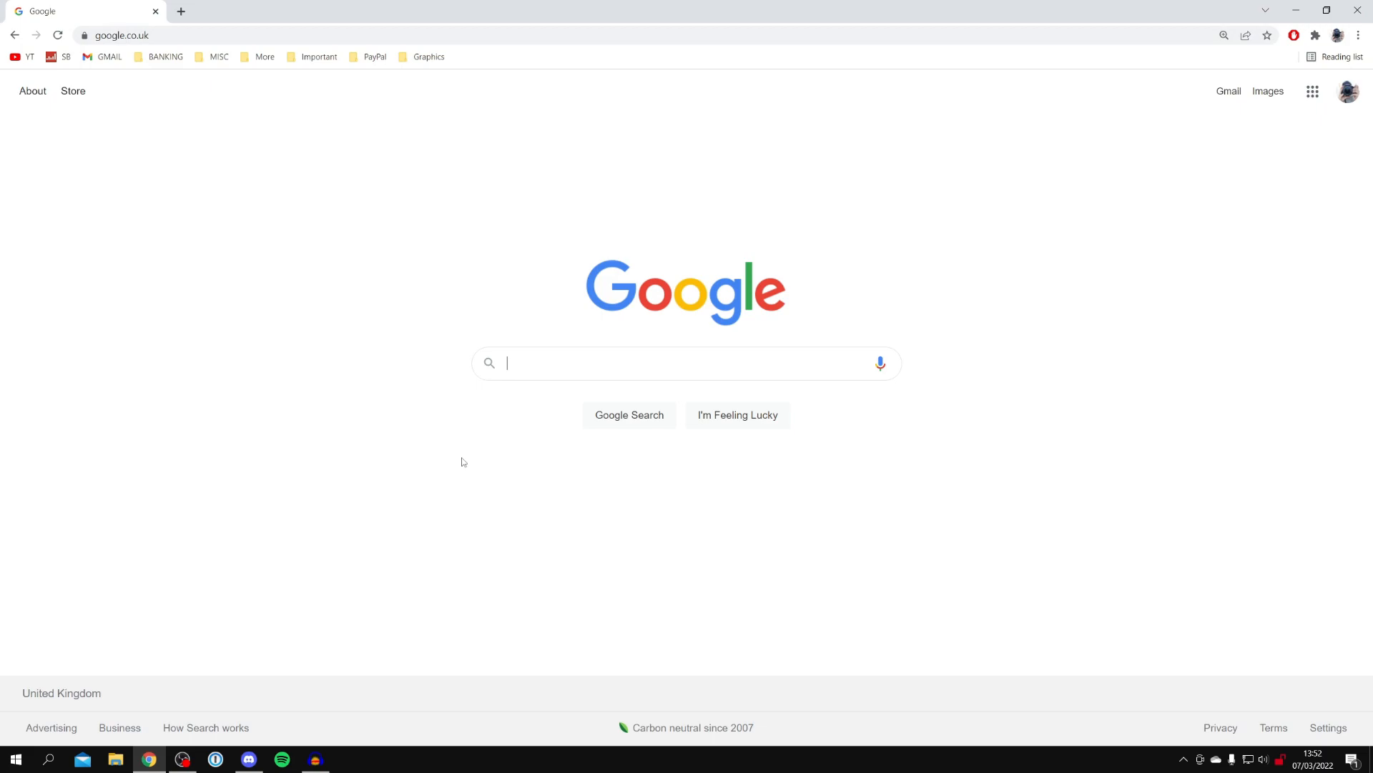
pyautogui.write('lively wallpaper')
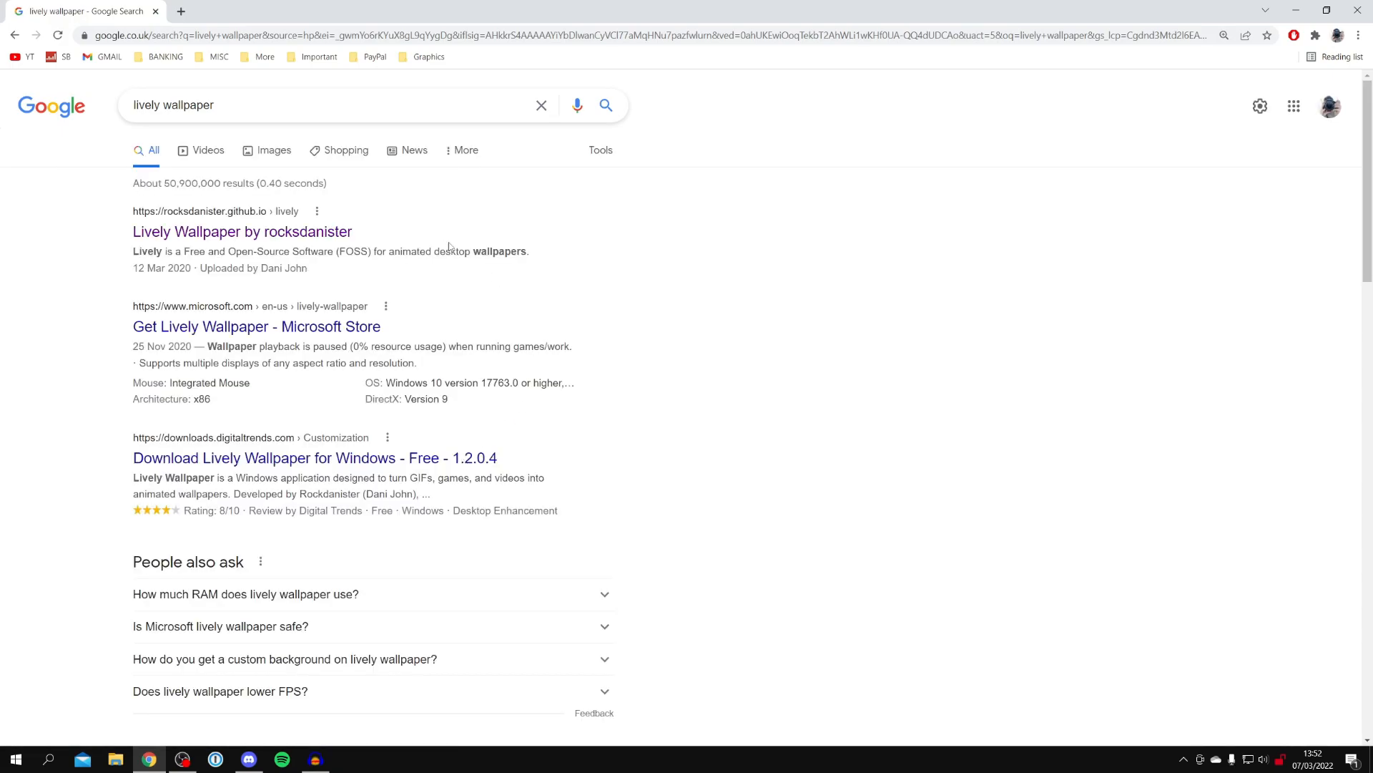
pyautogui.moveTo(242, 232)
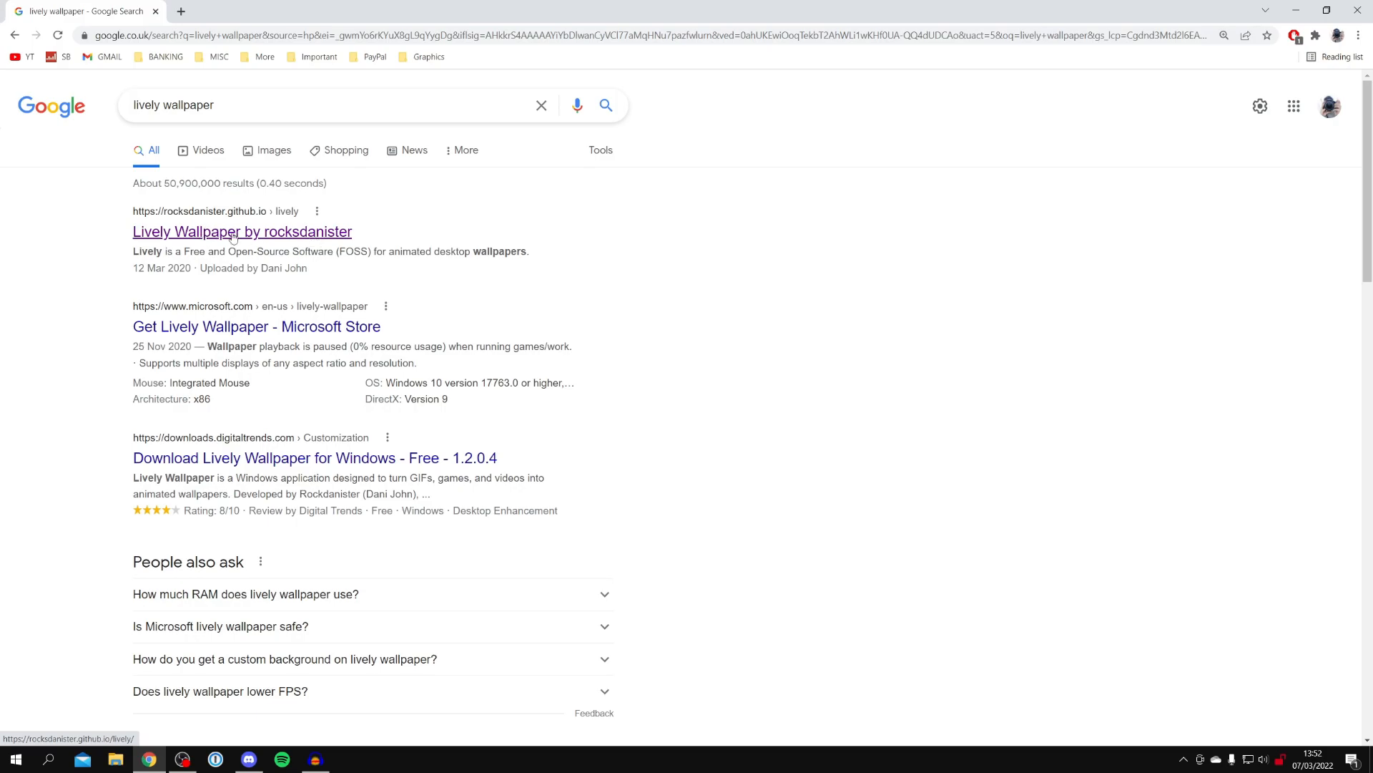
# - Open the rocksdanister Lively Wallpaper site and jump to its v1.7.4.2 Download section
pyautogui.click(241, 231)
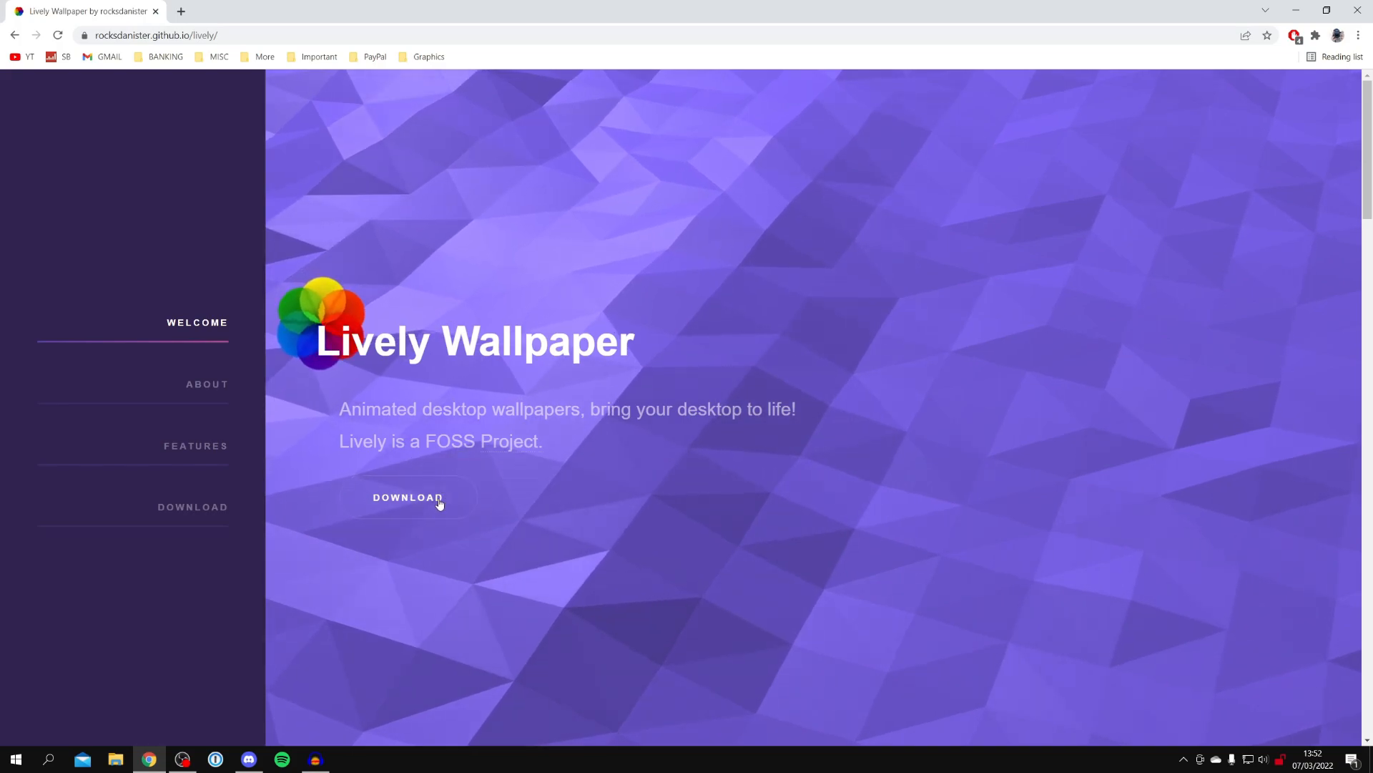
pyautogui.click(407, 496)
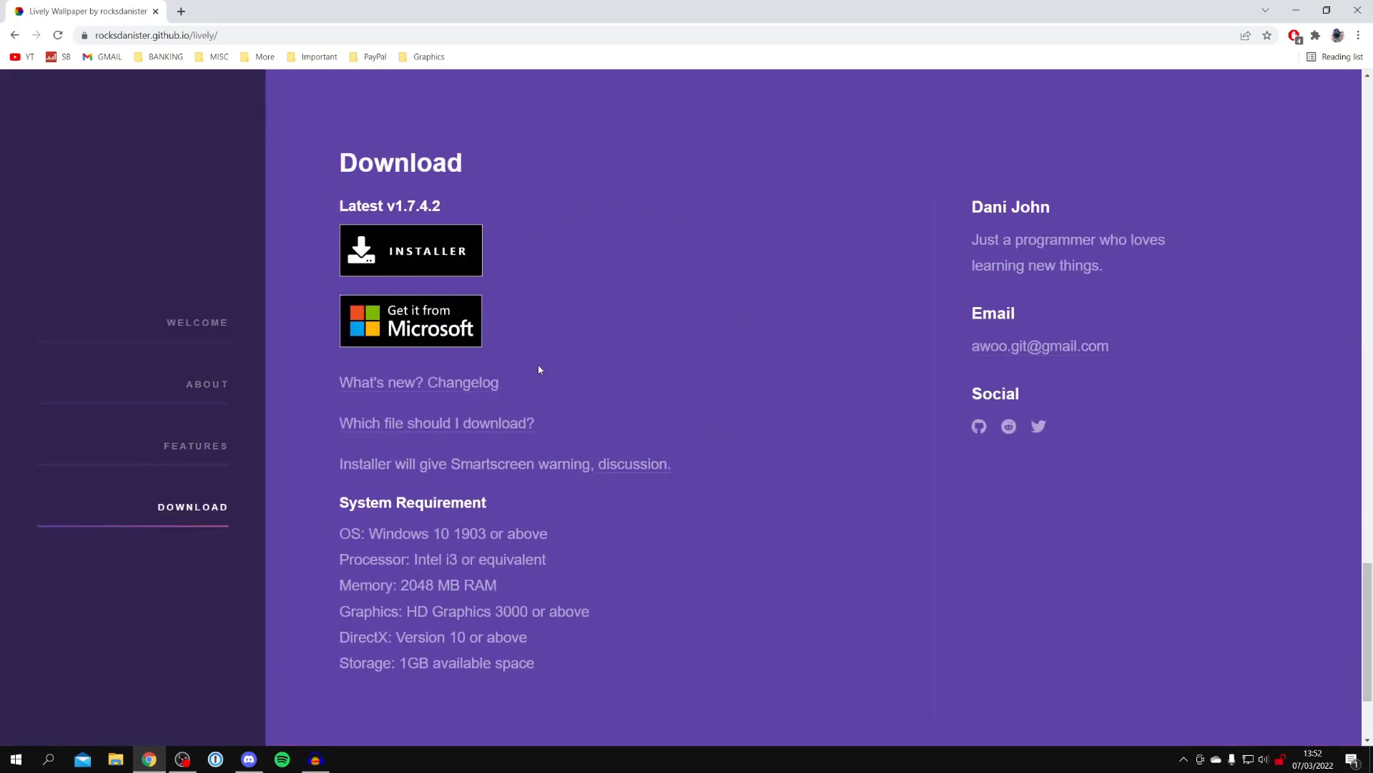
pyautogui.moveTo(602, 340)
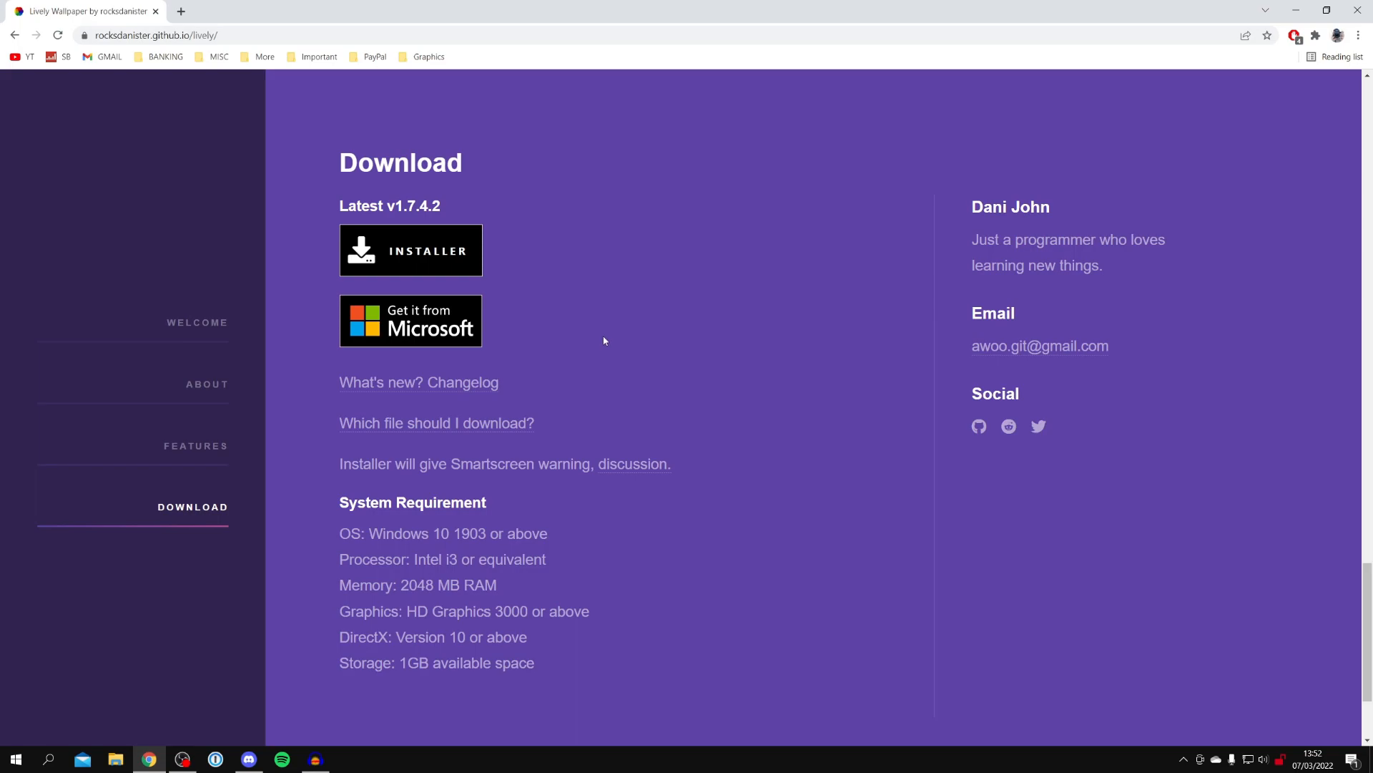
pyautogui.moveTo(540, 278)
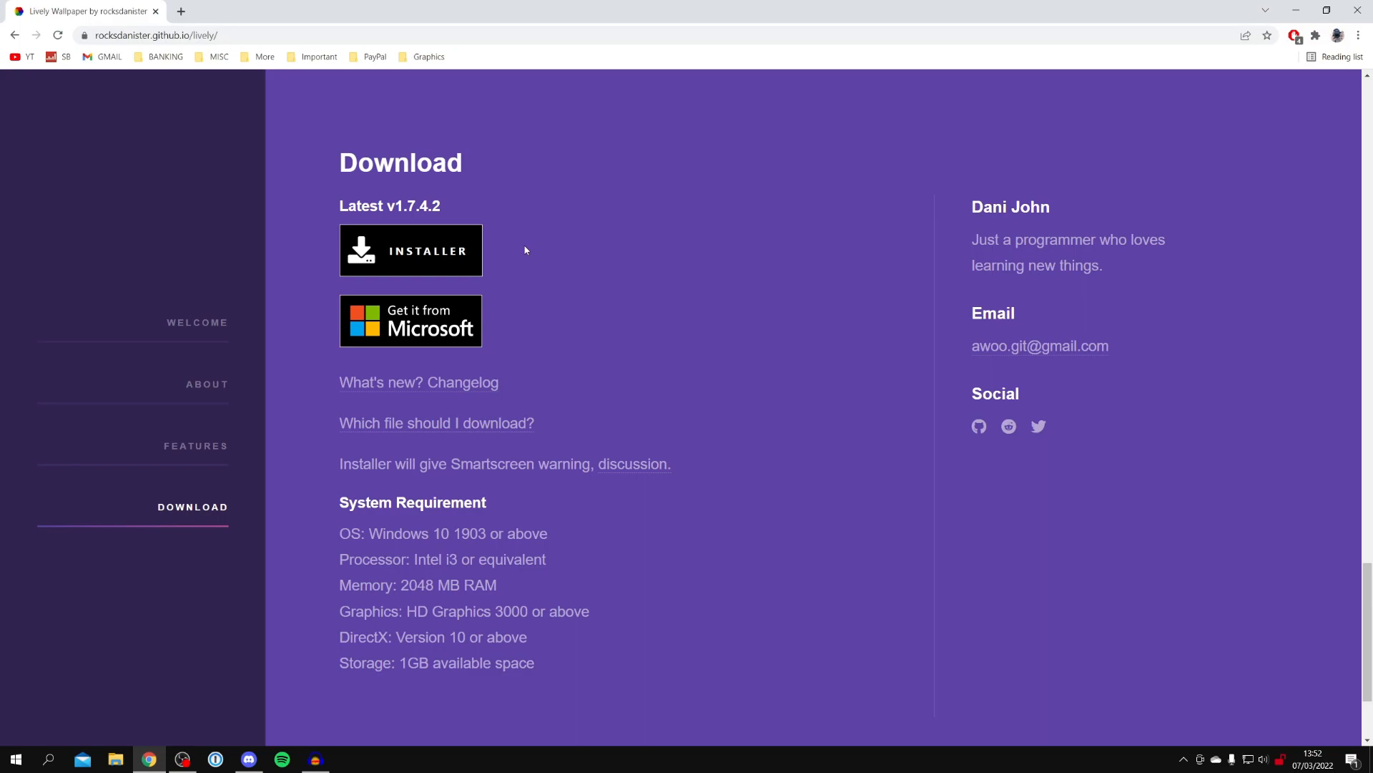
pyautogui.moveTo(409, 320)
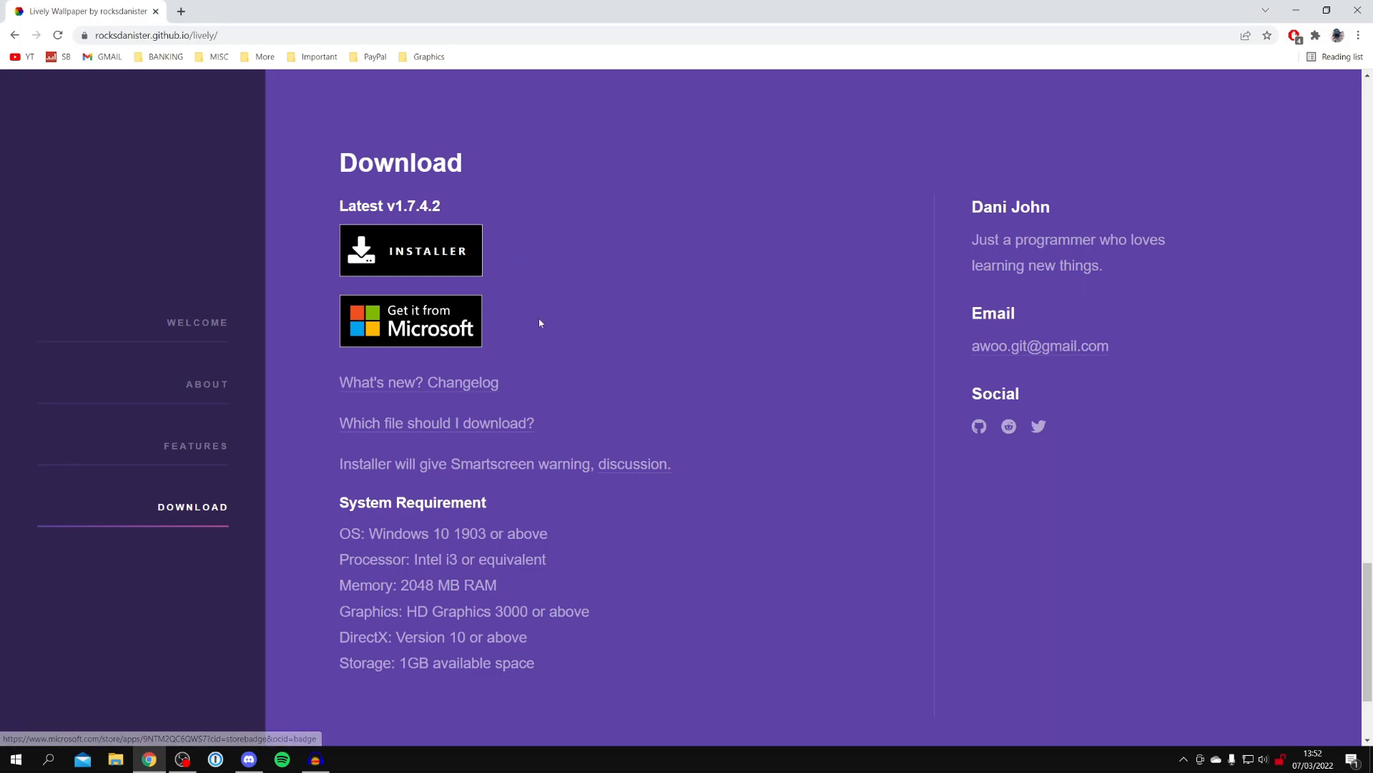
pyautogui.moveTo(467, 327)
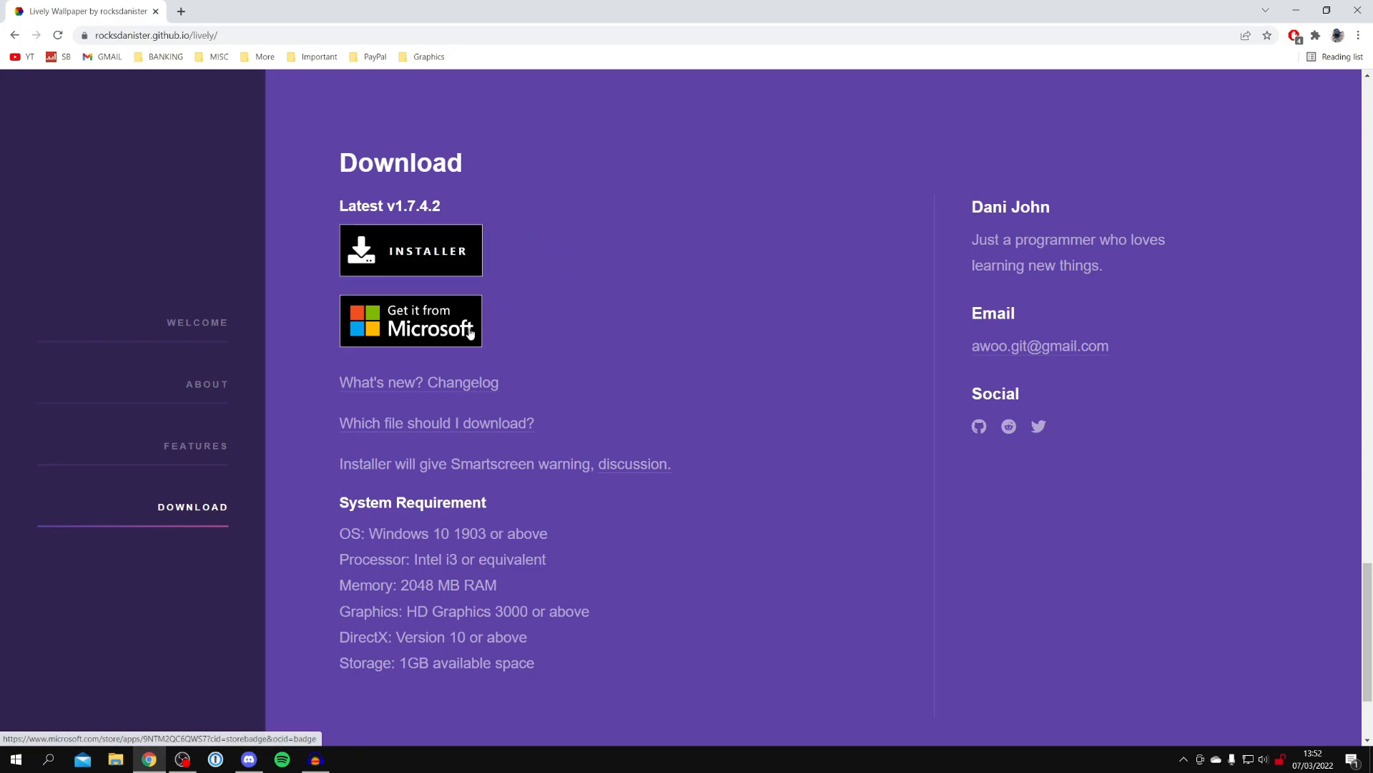
pyautogui.moveTo(528, 321)
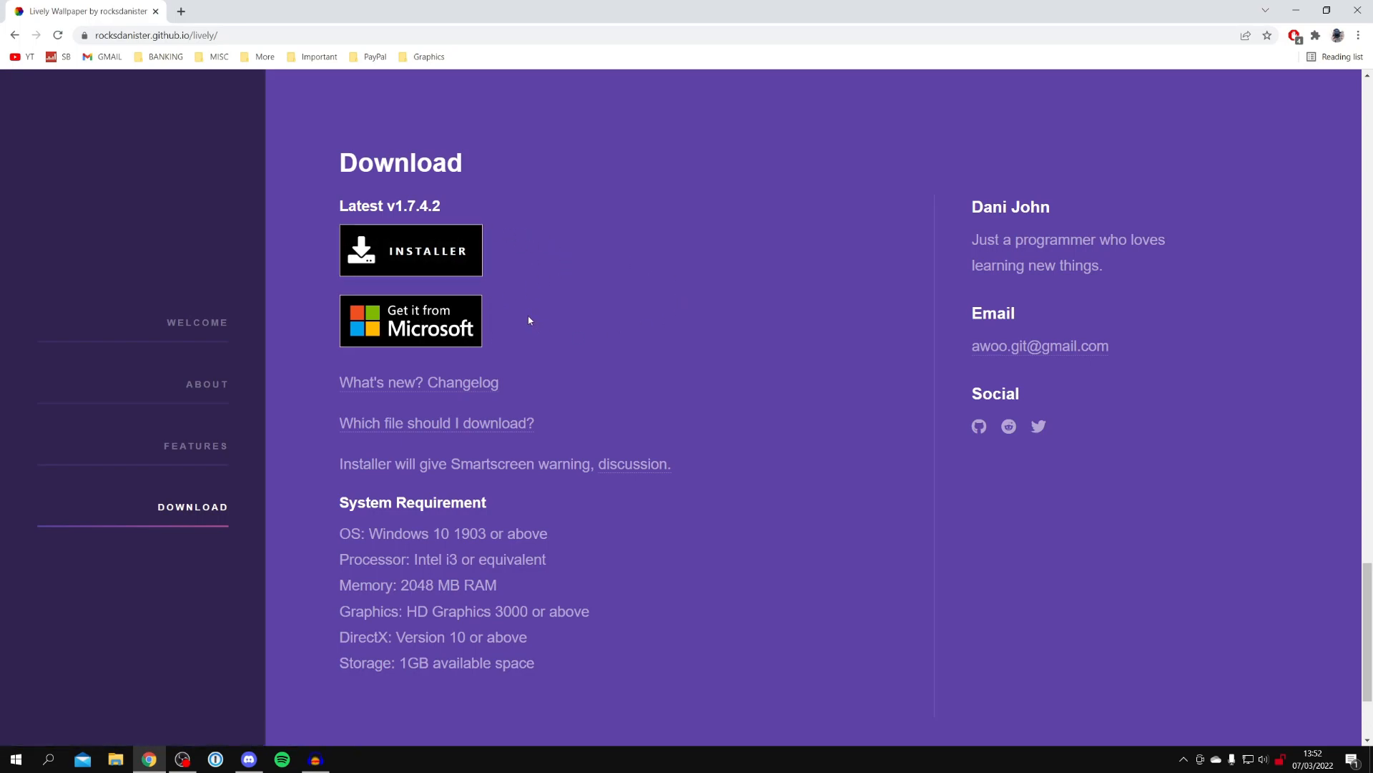
# - Start downloading the Lively Wallpaper setup installer (.exe)
pyautogui.click(410, 320)
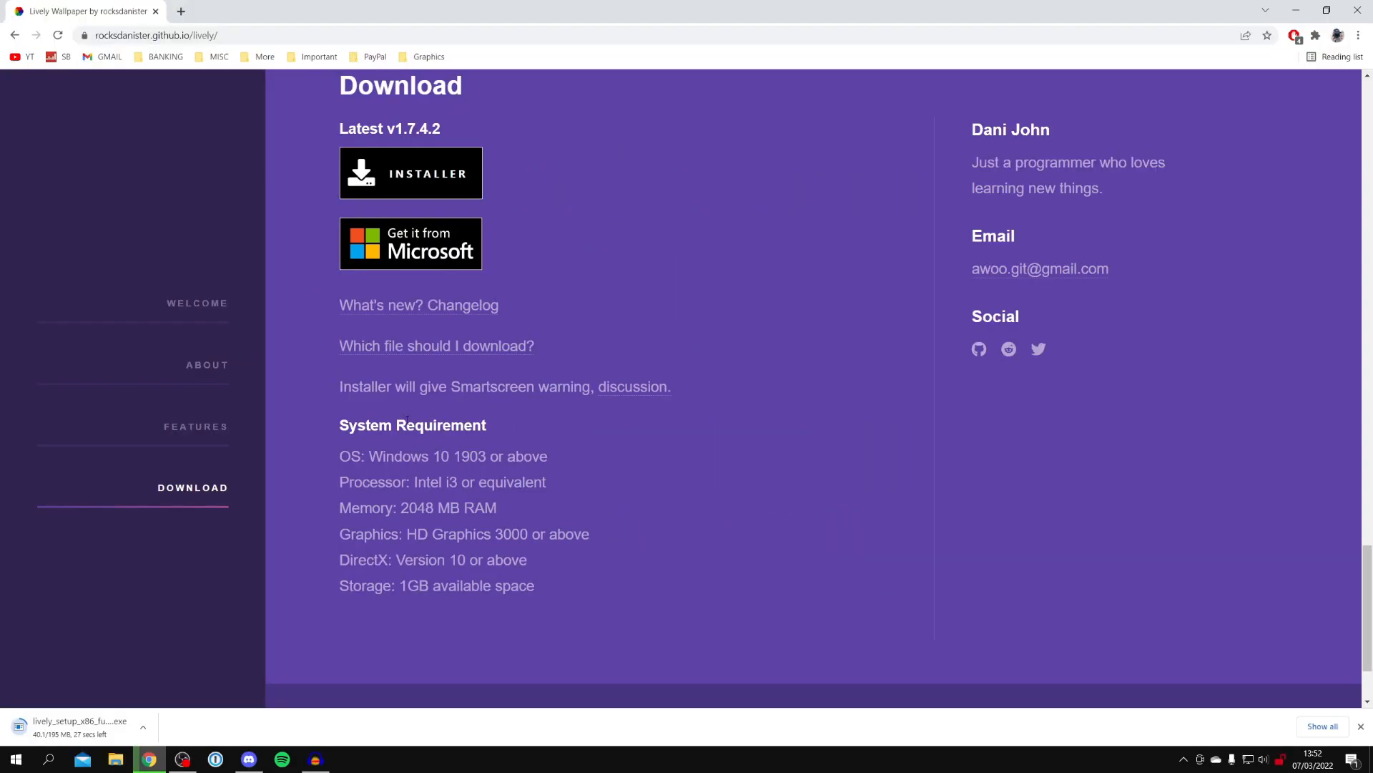
pyautogui.moveTo(145, 658)
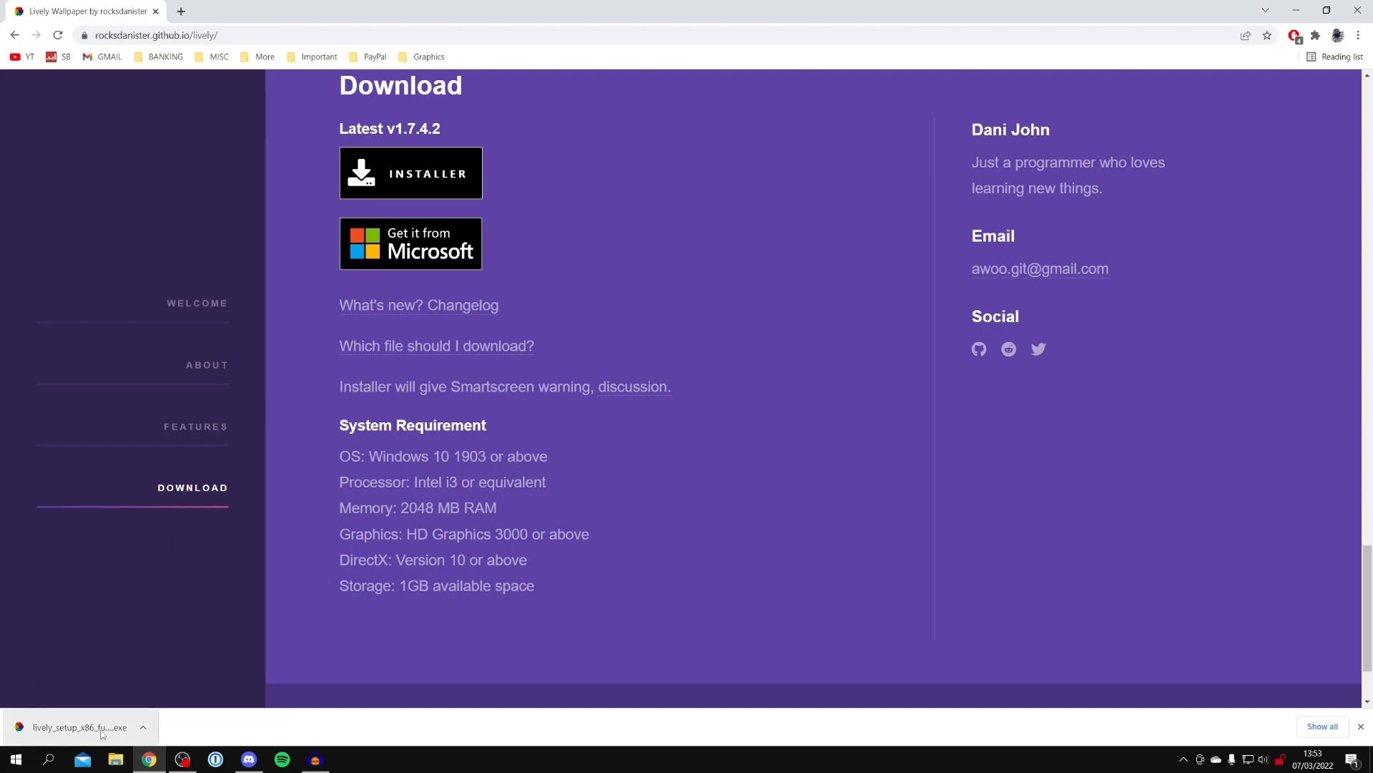
pyautogui.moveTo(114, 758)
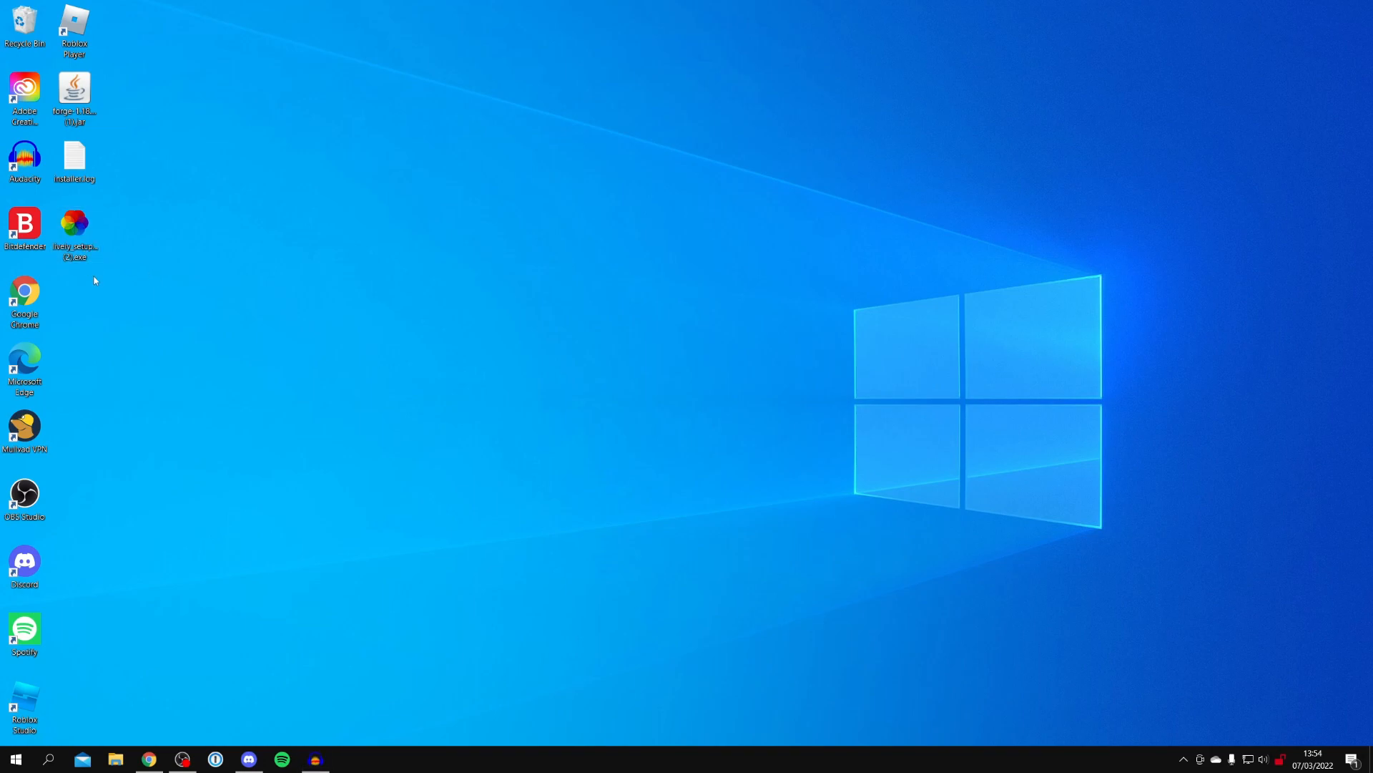
# - Run the Lively Wallpaper 1.7.4.2 installer in English and continue past the welcome screen
pyautogui.doubleClick(74, 226)
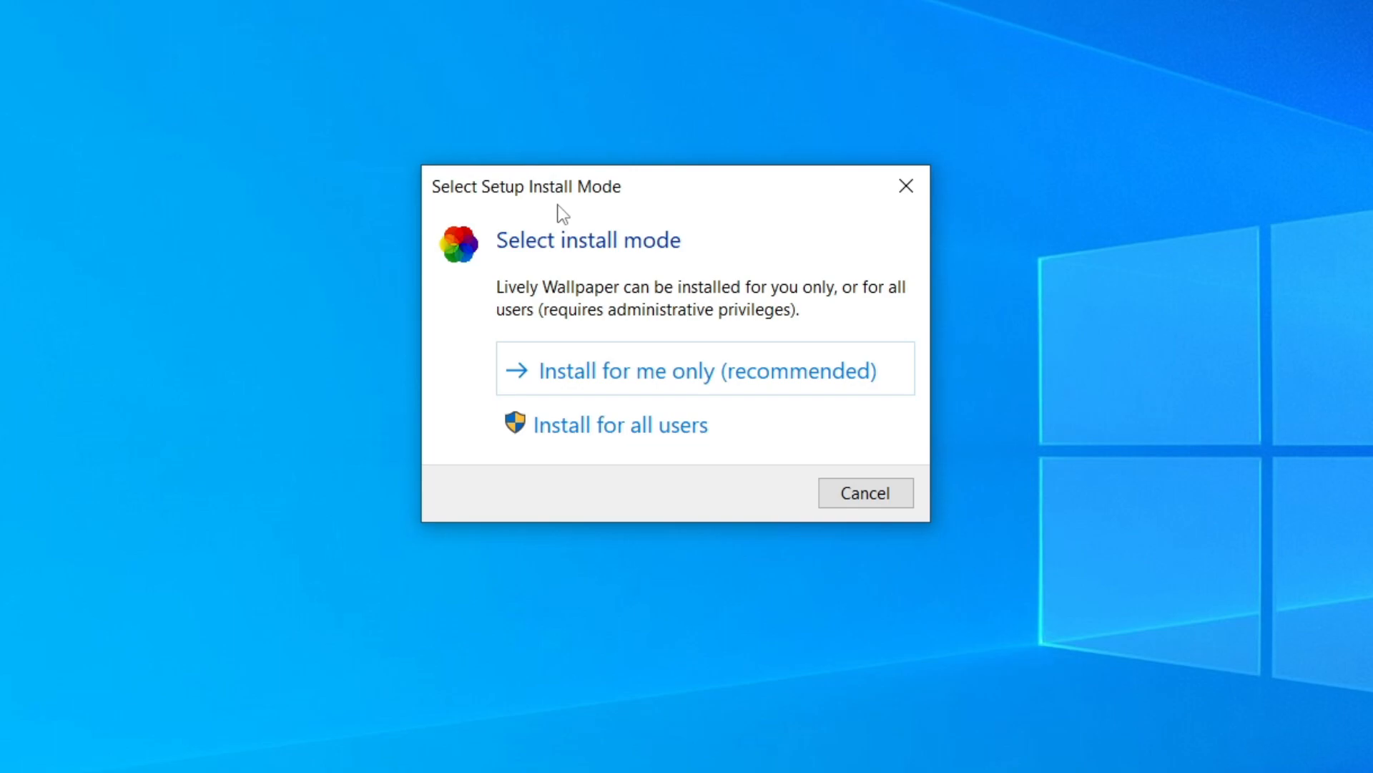
pyautogui.moveTo(597, 315)
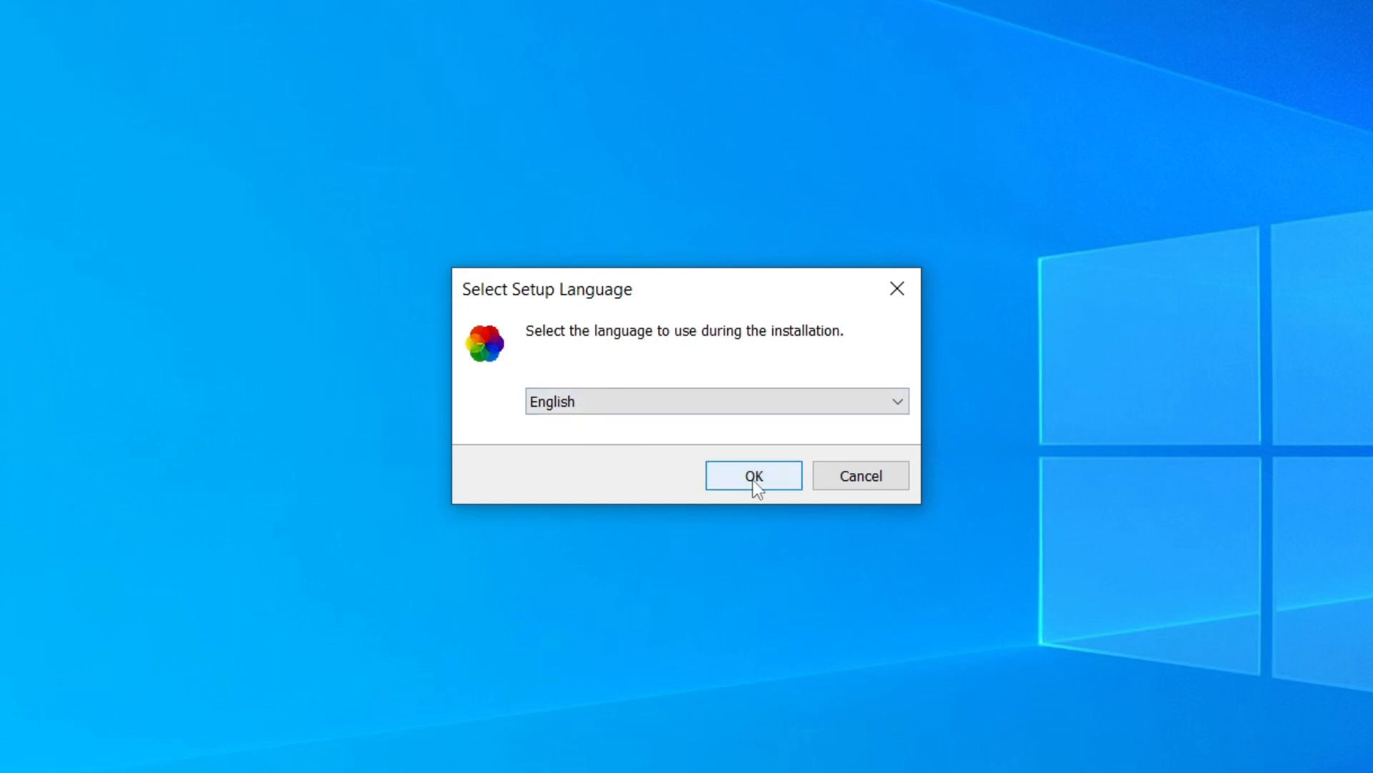
pyautogui.click(751, 475)
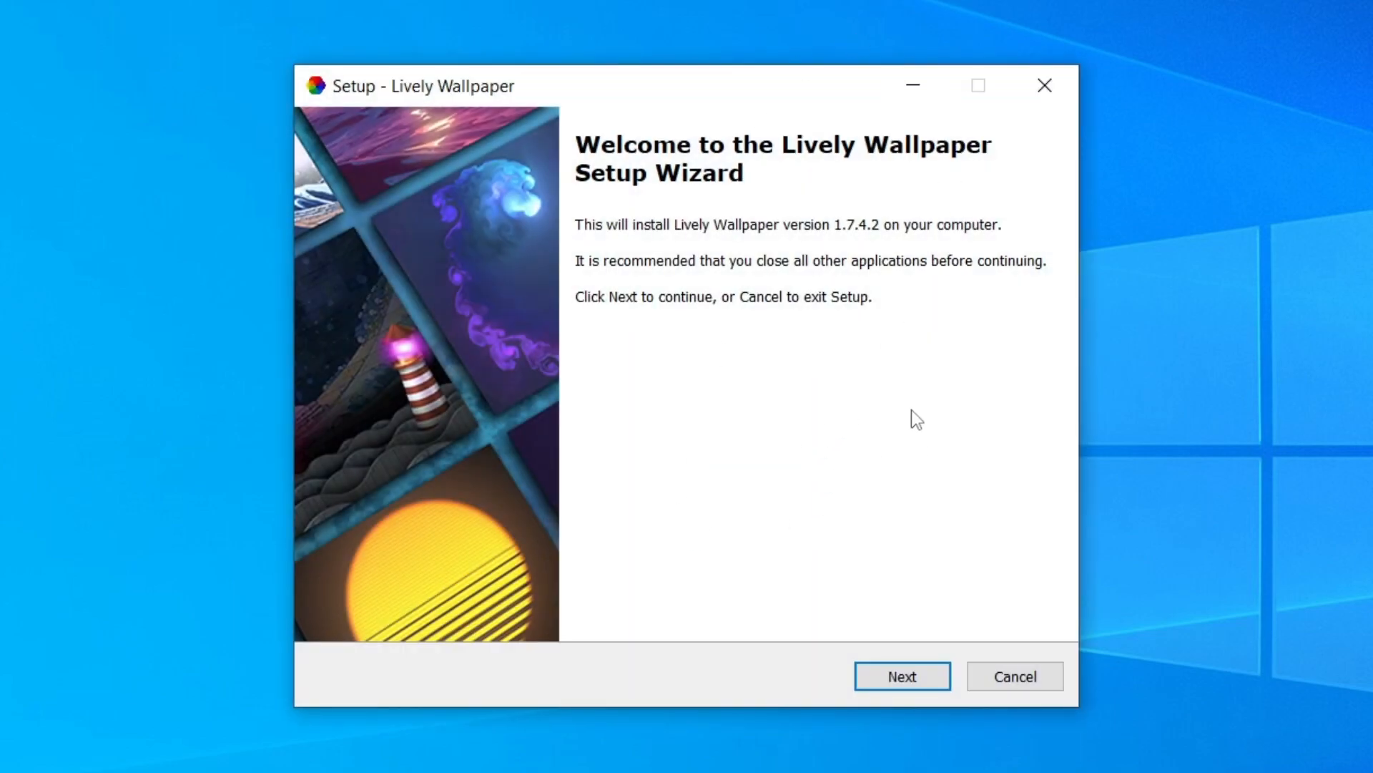
pyautogui.moveTo(1013, 467)
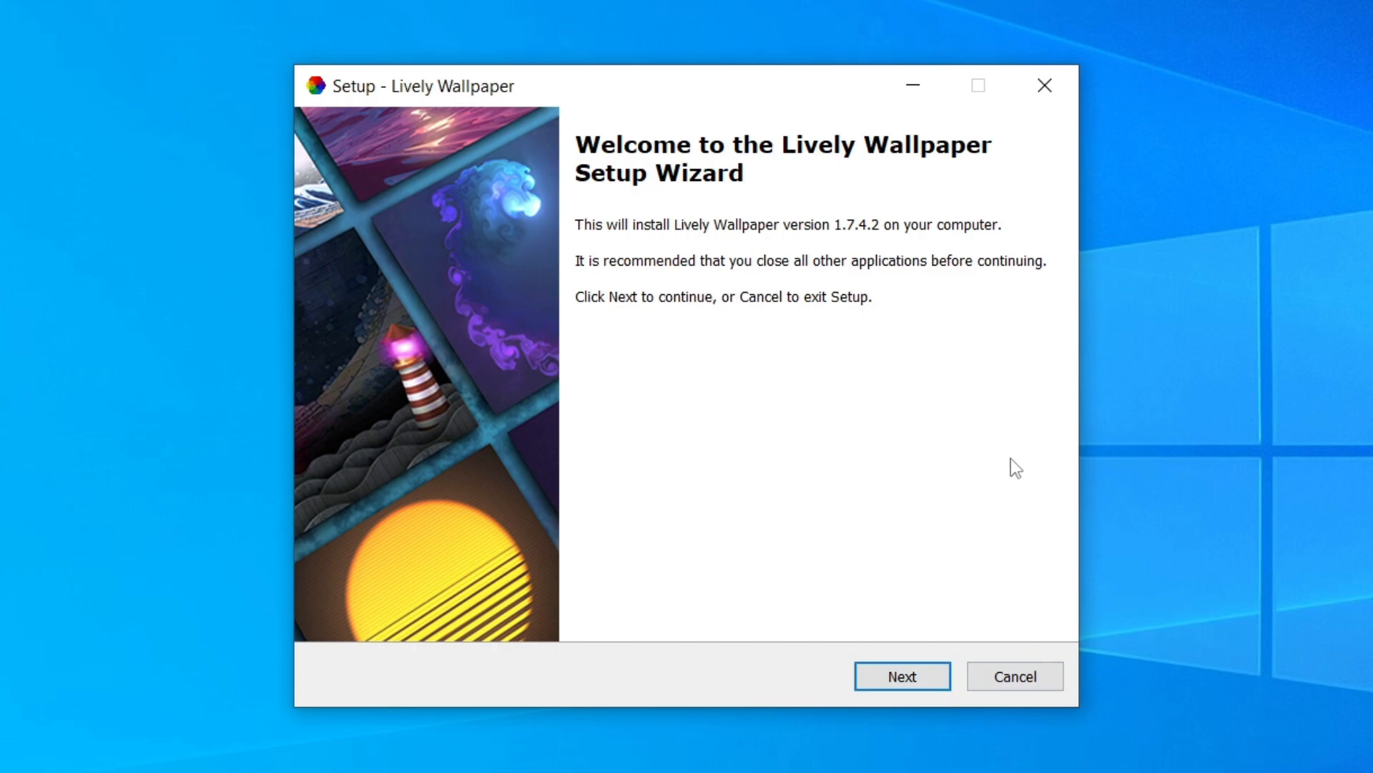
pyautogui.moveTo(1002, 472)
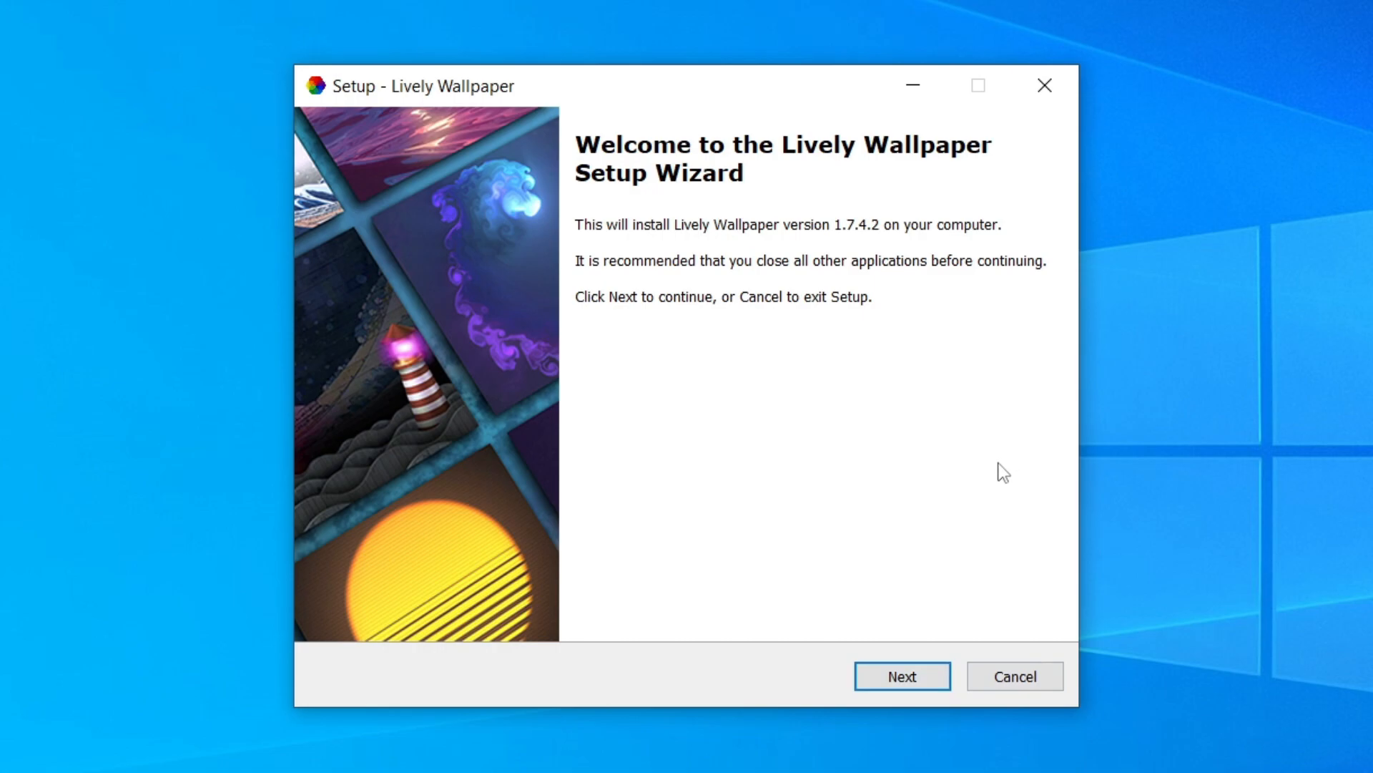
pyautogui.click(901, 675)
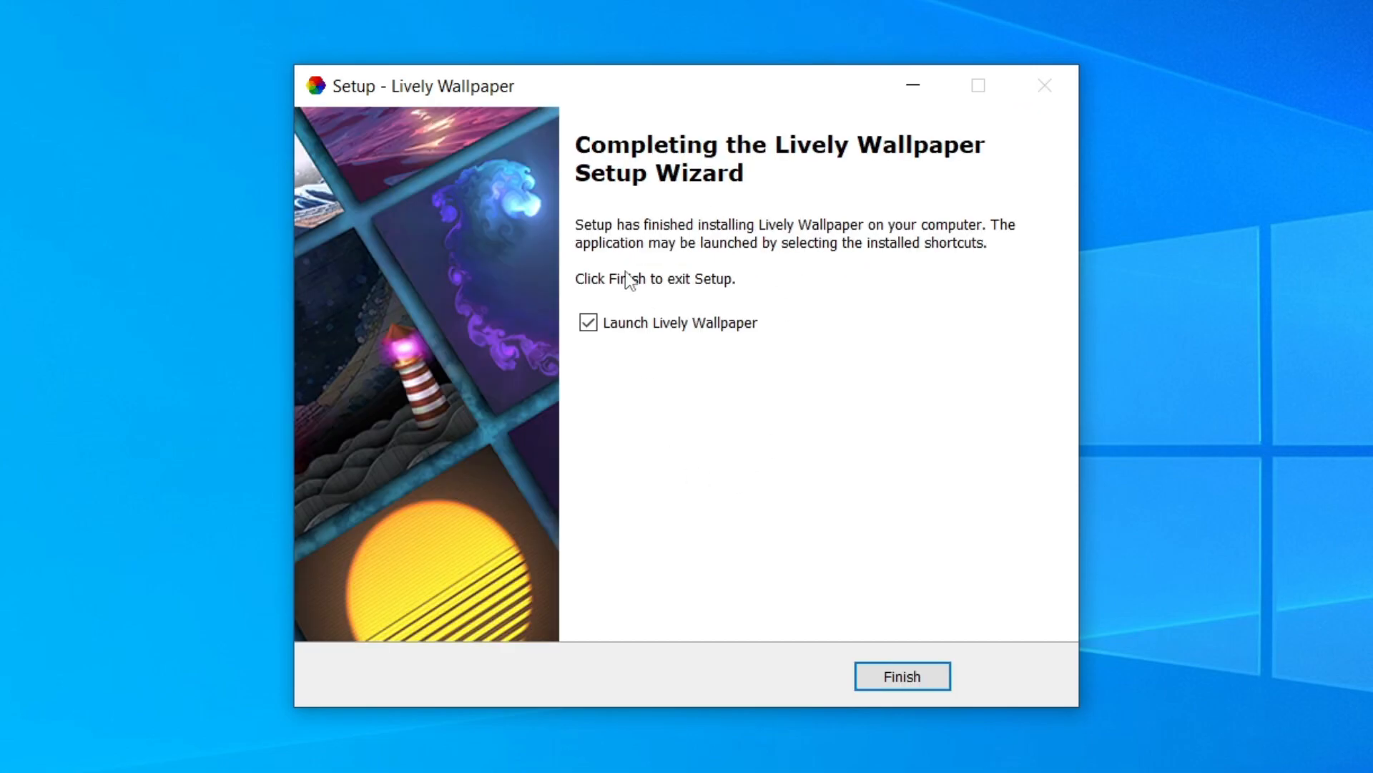
# - Launch Lively and accept defaults: start with Windows, Normal interface, taskbar theme off
pyautogui.click(900, 675)
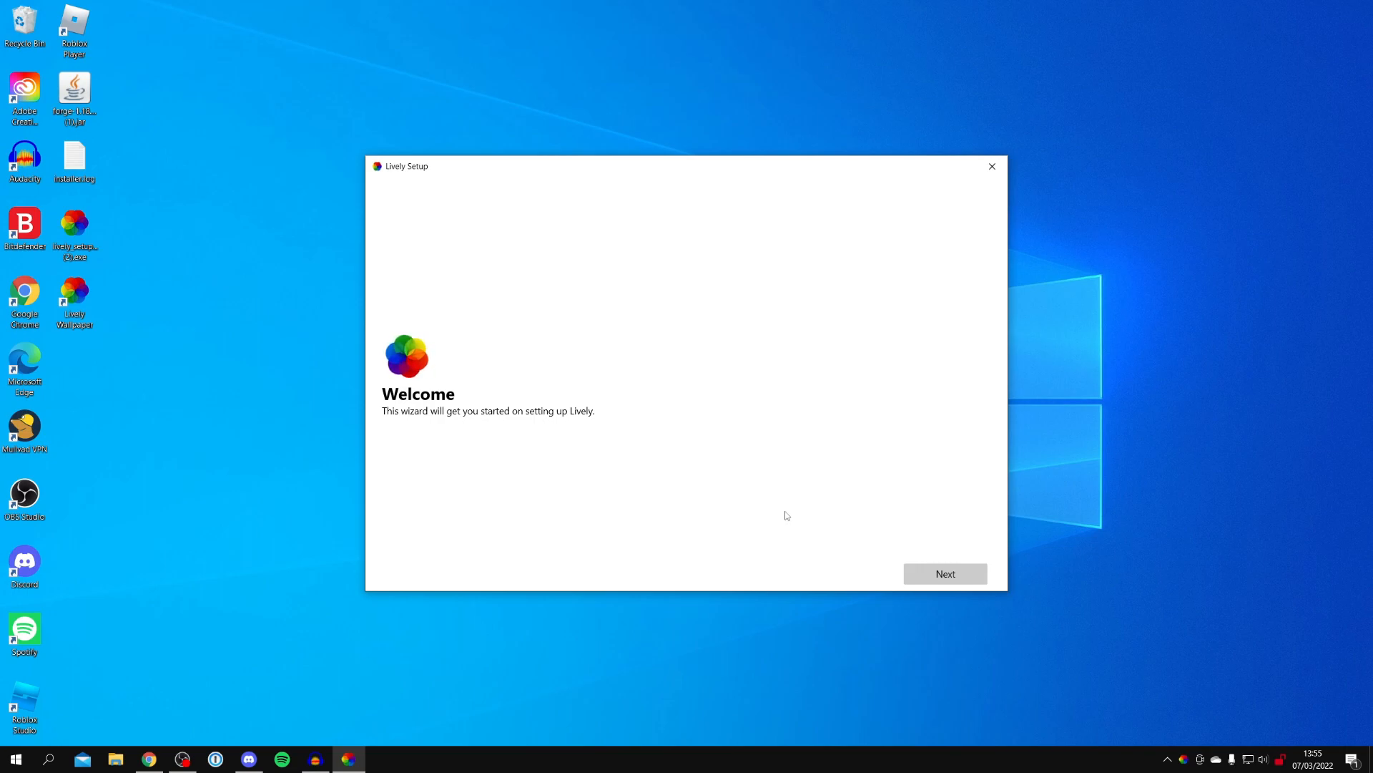
pyautogui.moveTo(529, 424)
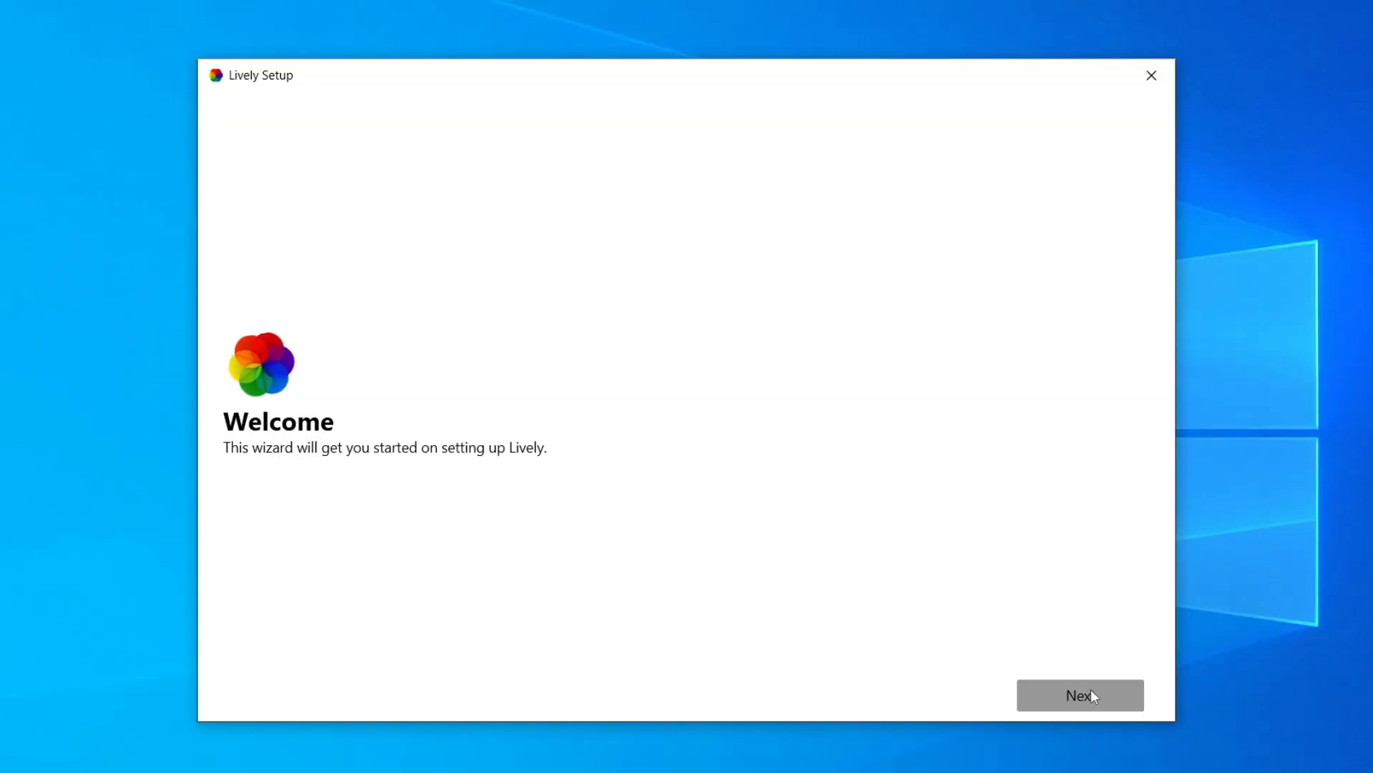
pyautogui.click(1080, 695)
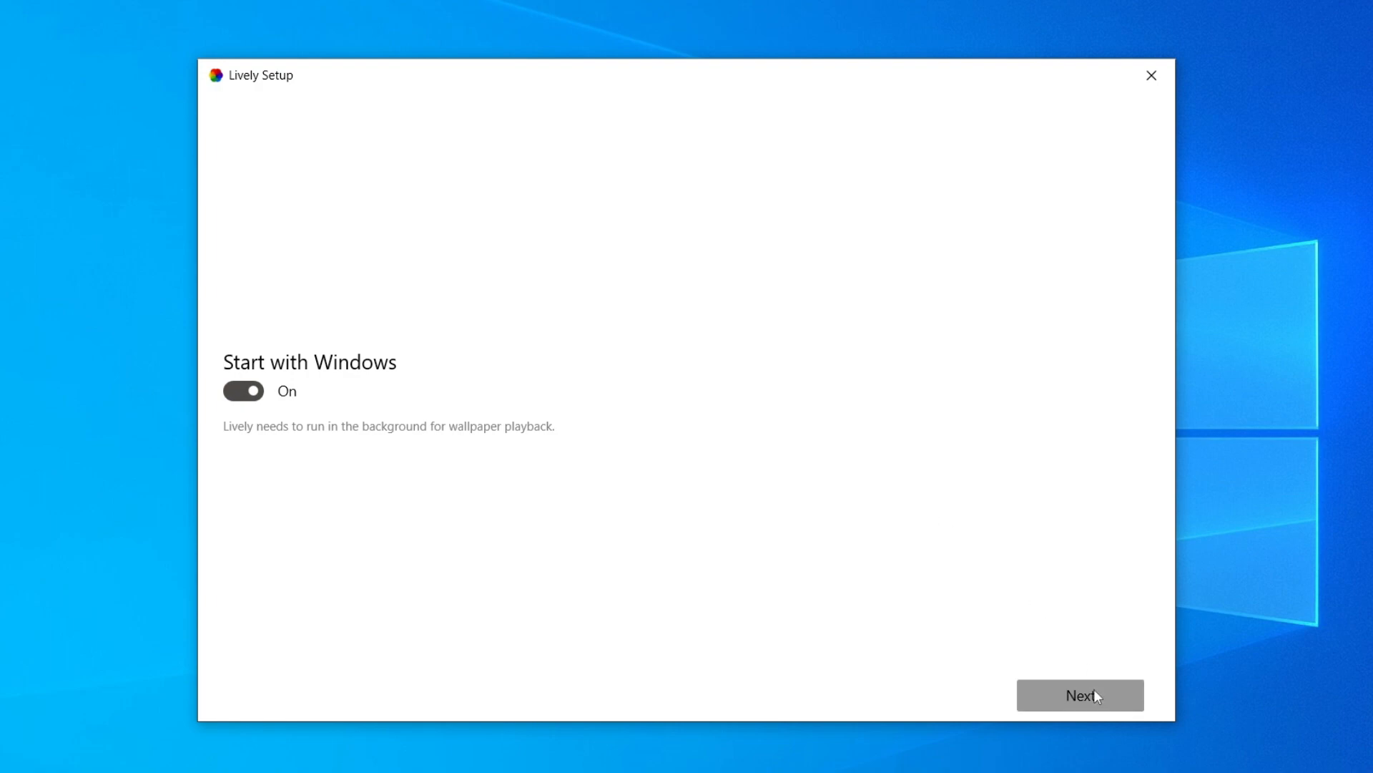
pyautogui.click(1080, 695)
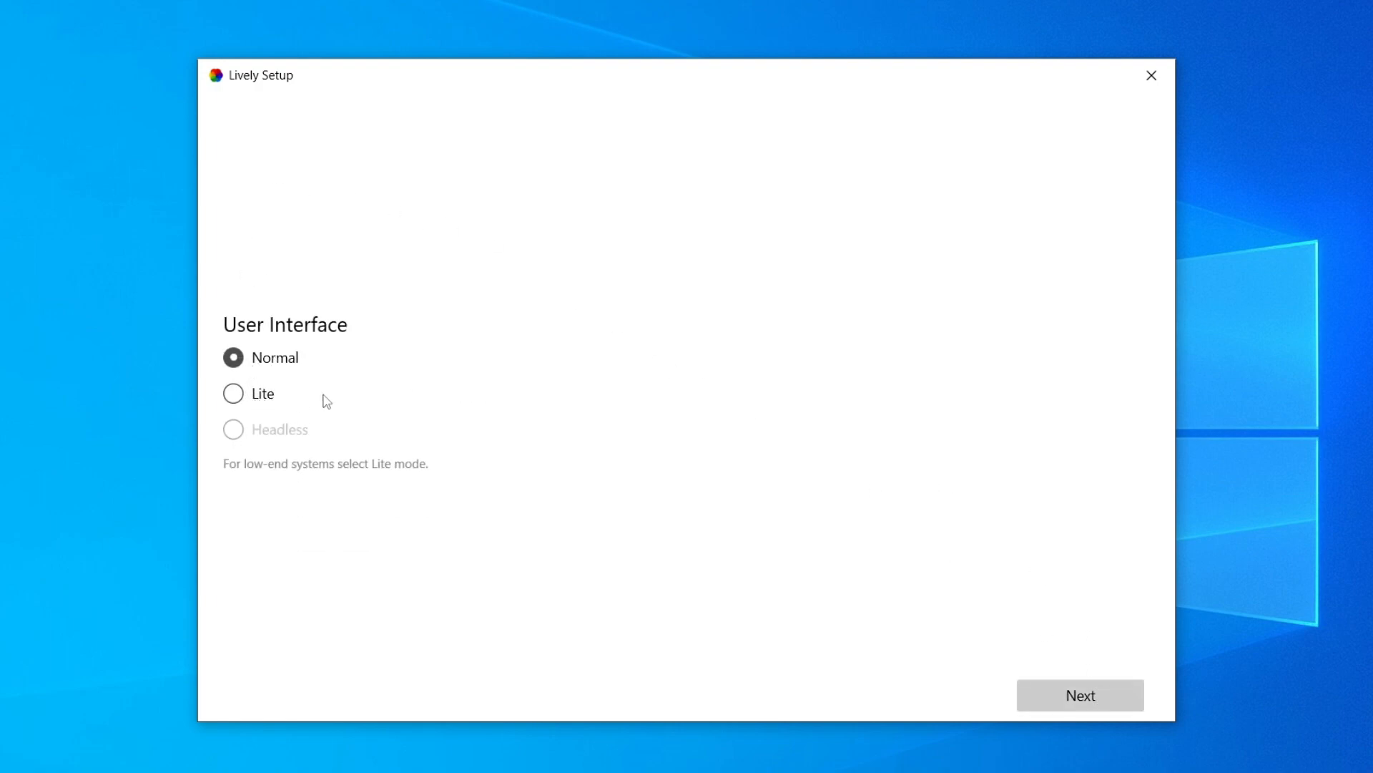
pyautogui.click(1081, 694)
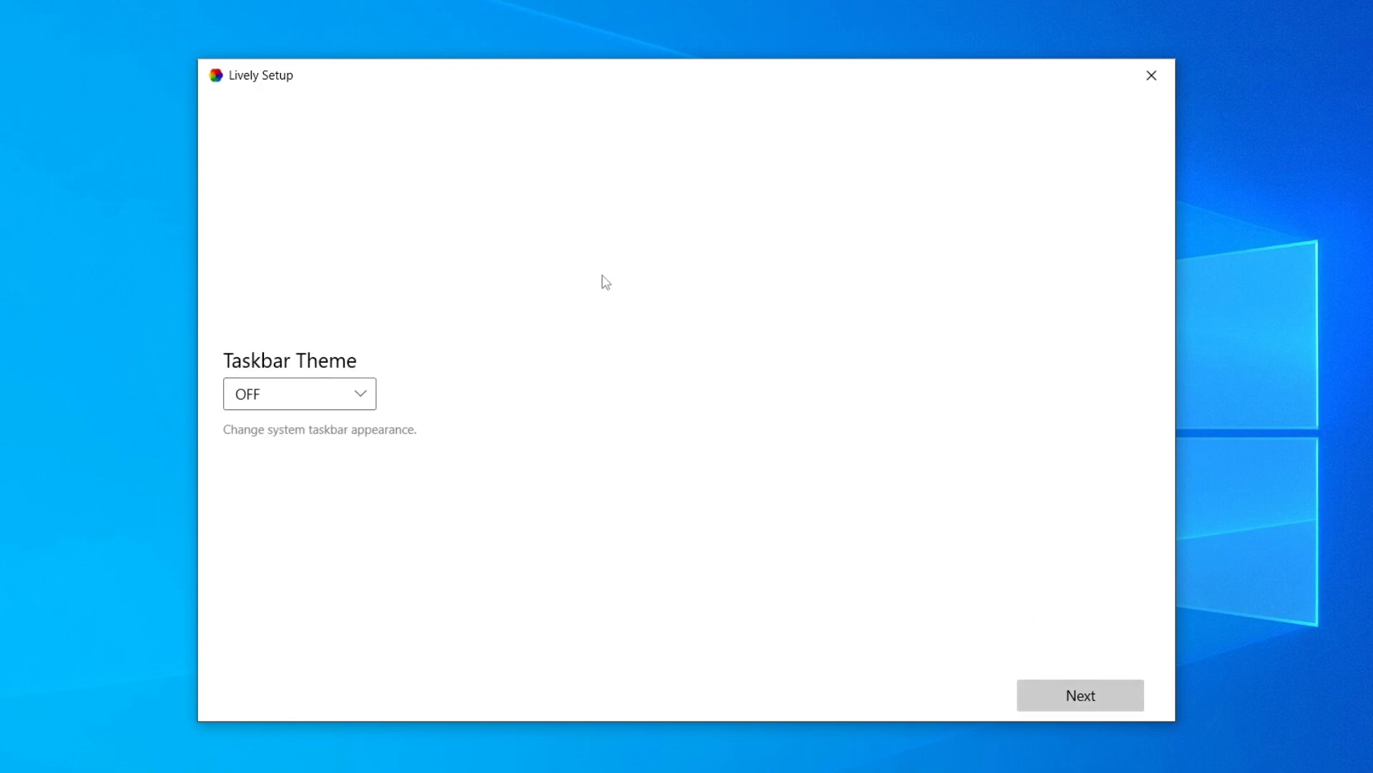
pyautogui.moveTo(1080, 694)
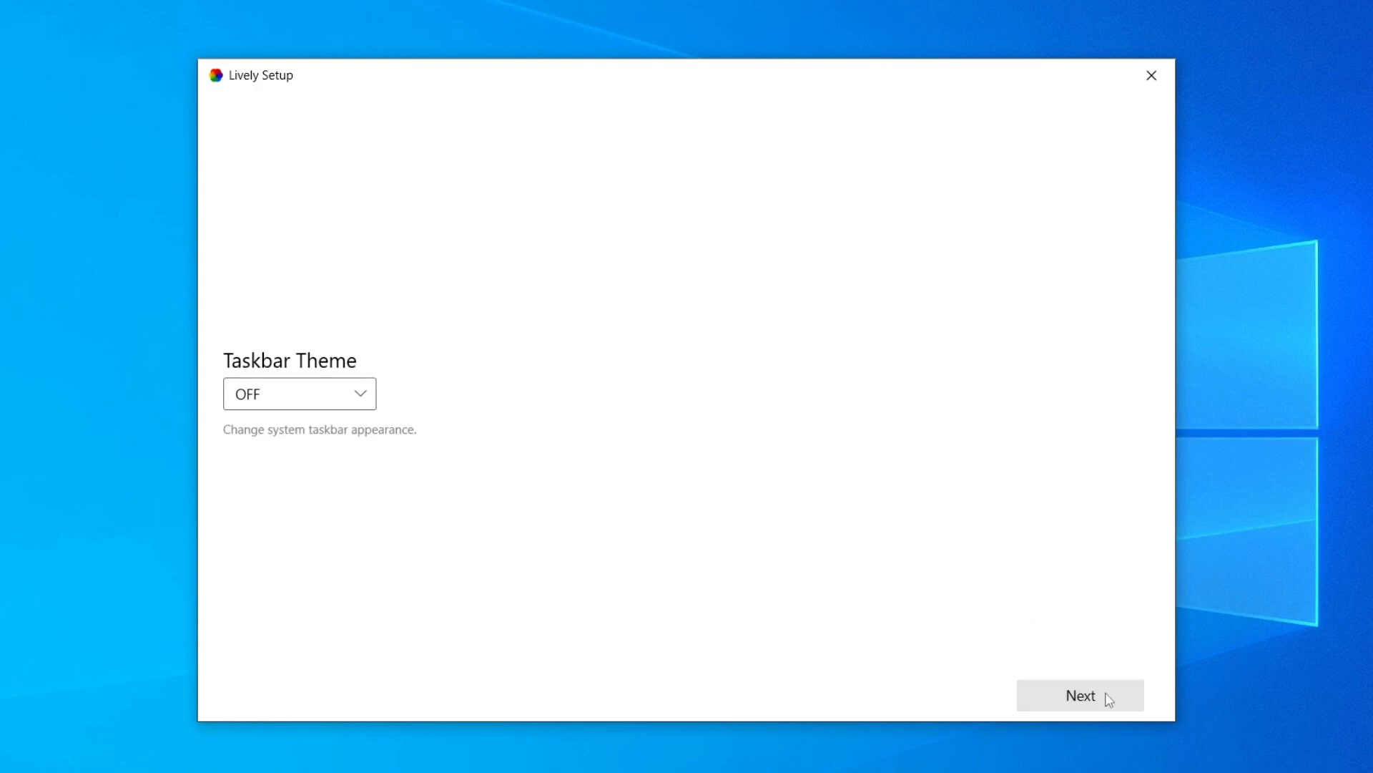
pyautogui.click(1080, 696)
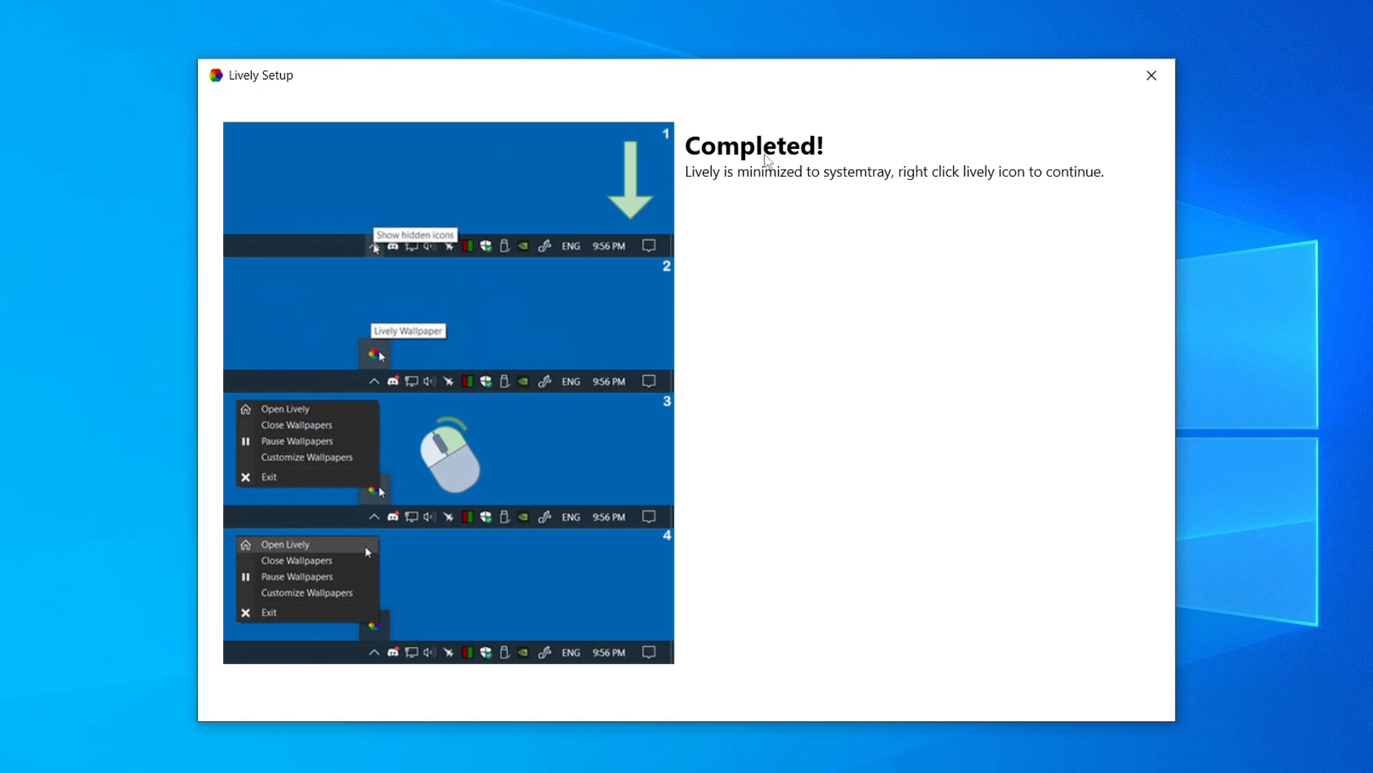
pyautogui.moveTo(803, 175)
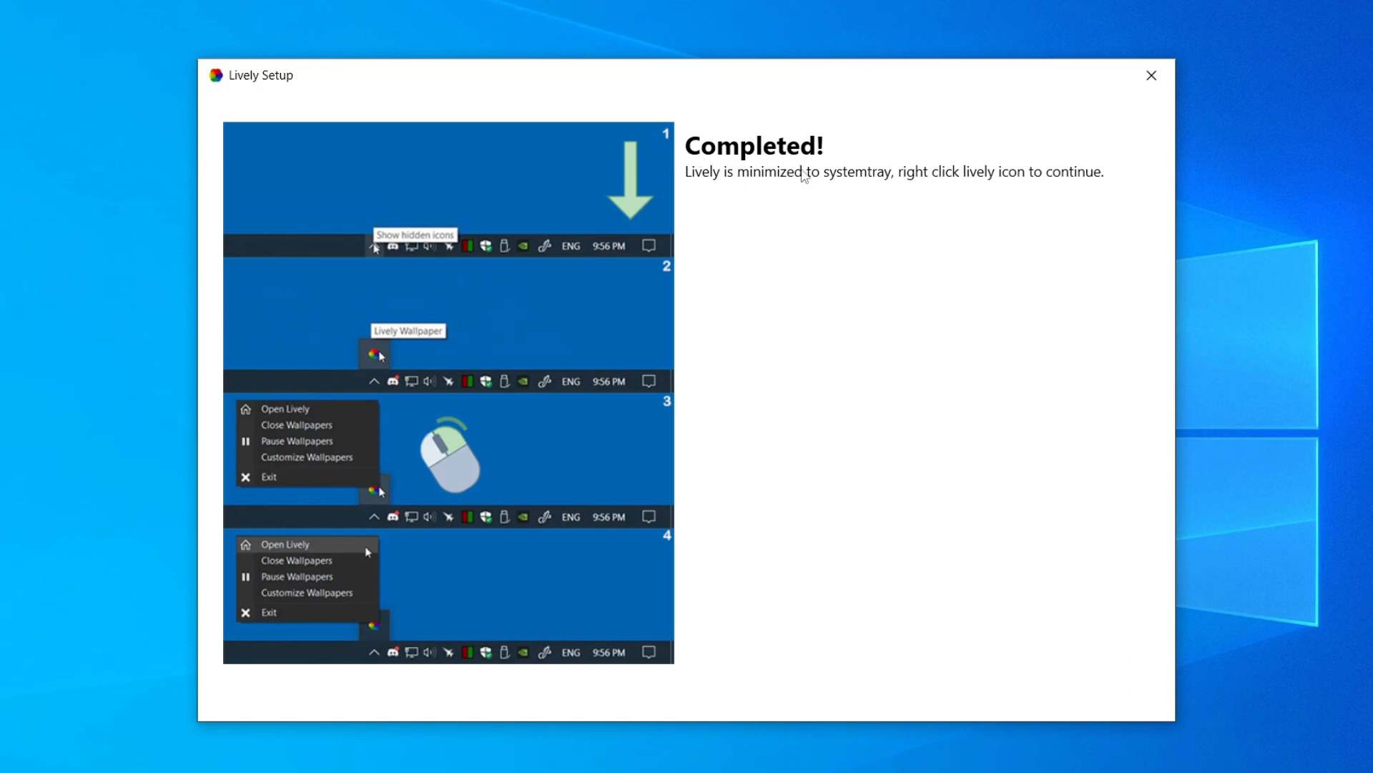
pyautogui.moveTo(791, 188)
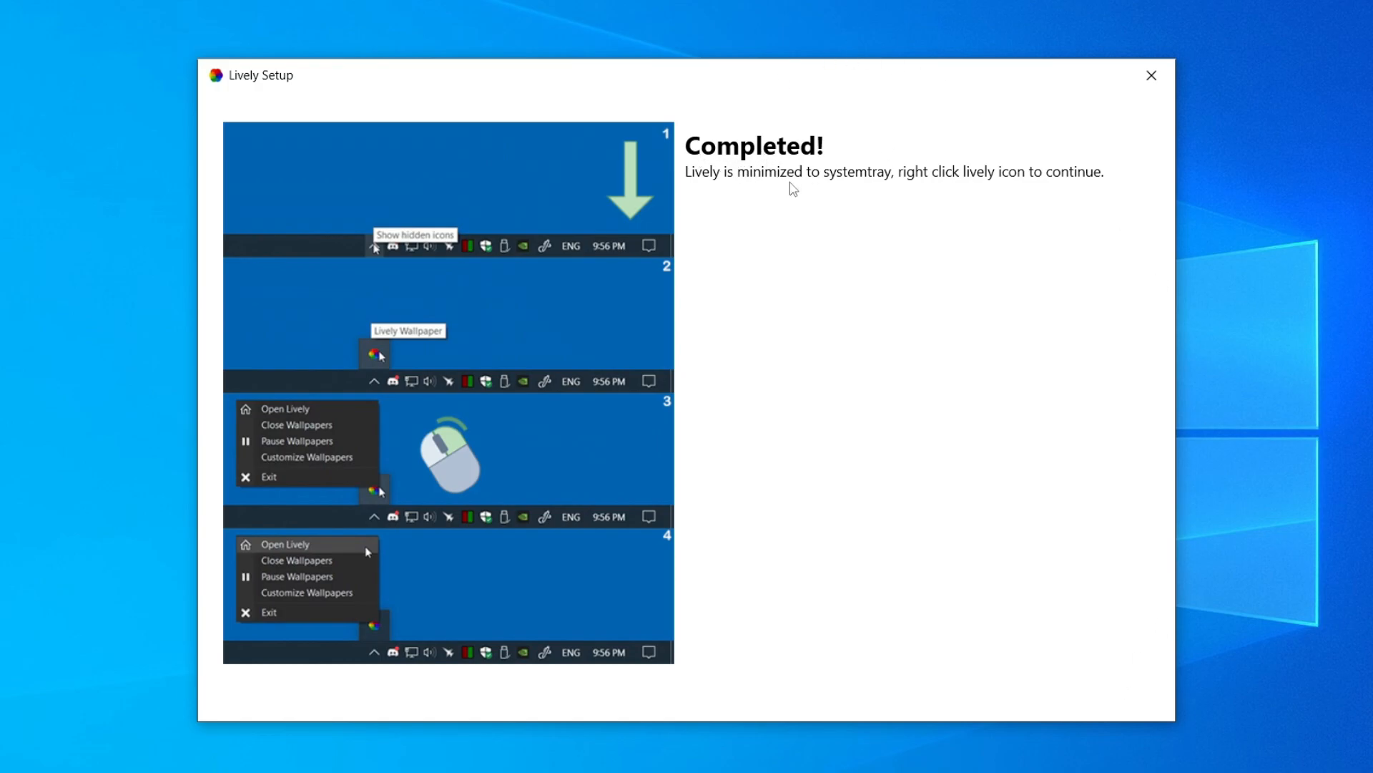
pyautogui.moveTo(939, 192)
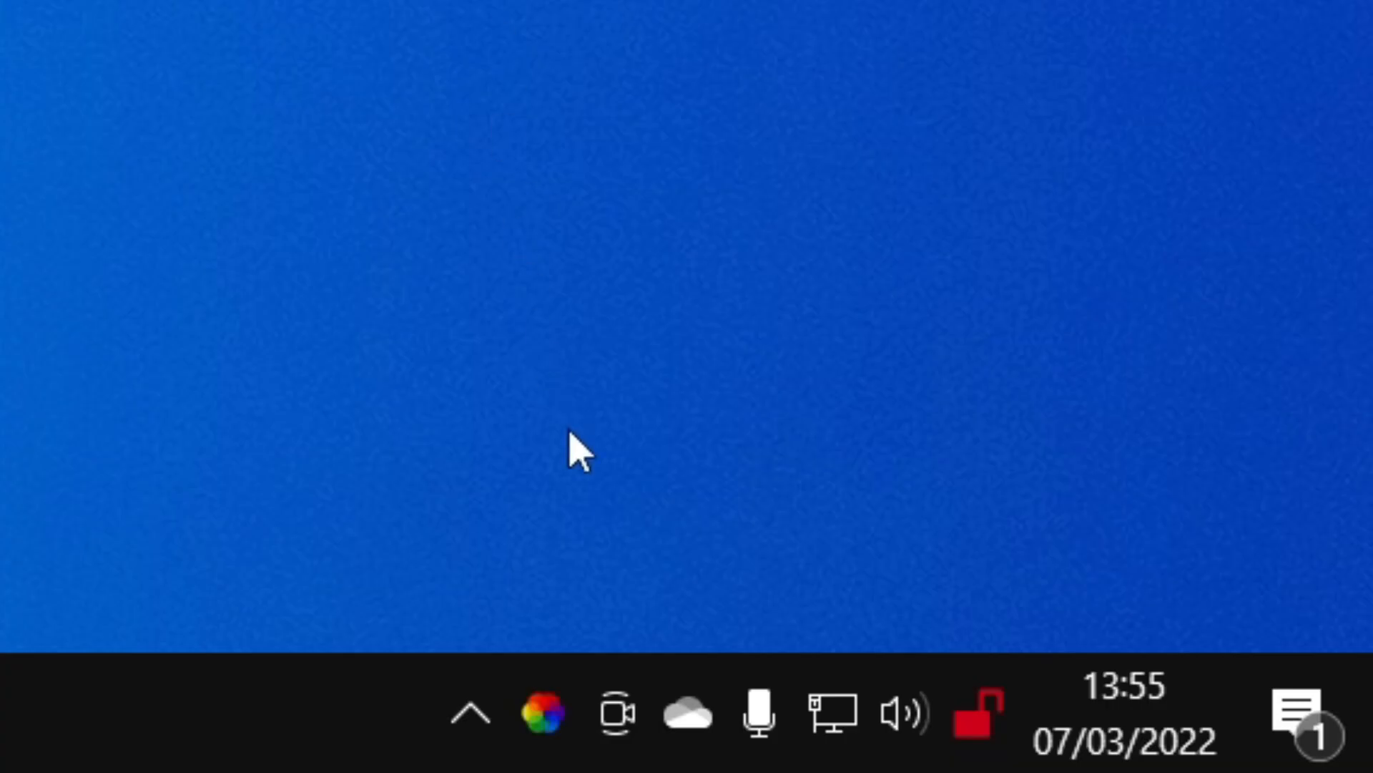
# - Reveal hidden tray icons and open the Lively Wallpaper tray icon's context menu
pyautogui.click(471, 711)
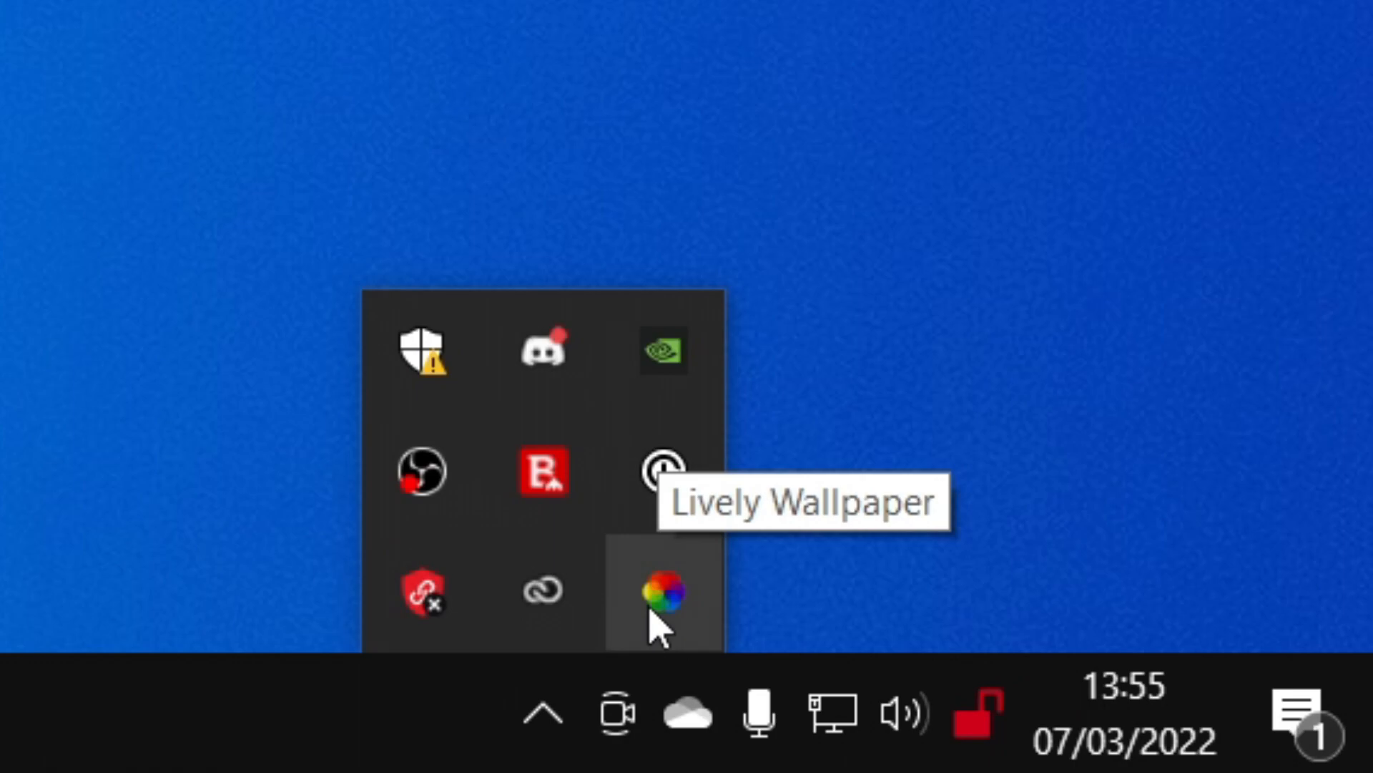
pyautogui.rightClick(661, 596)
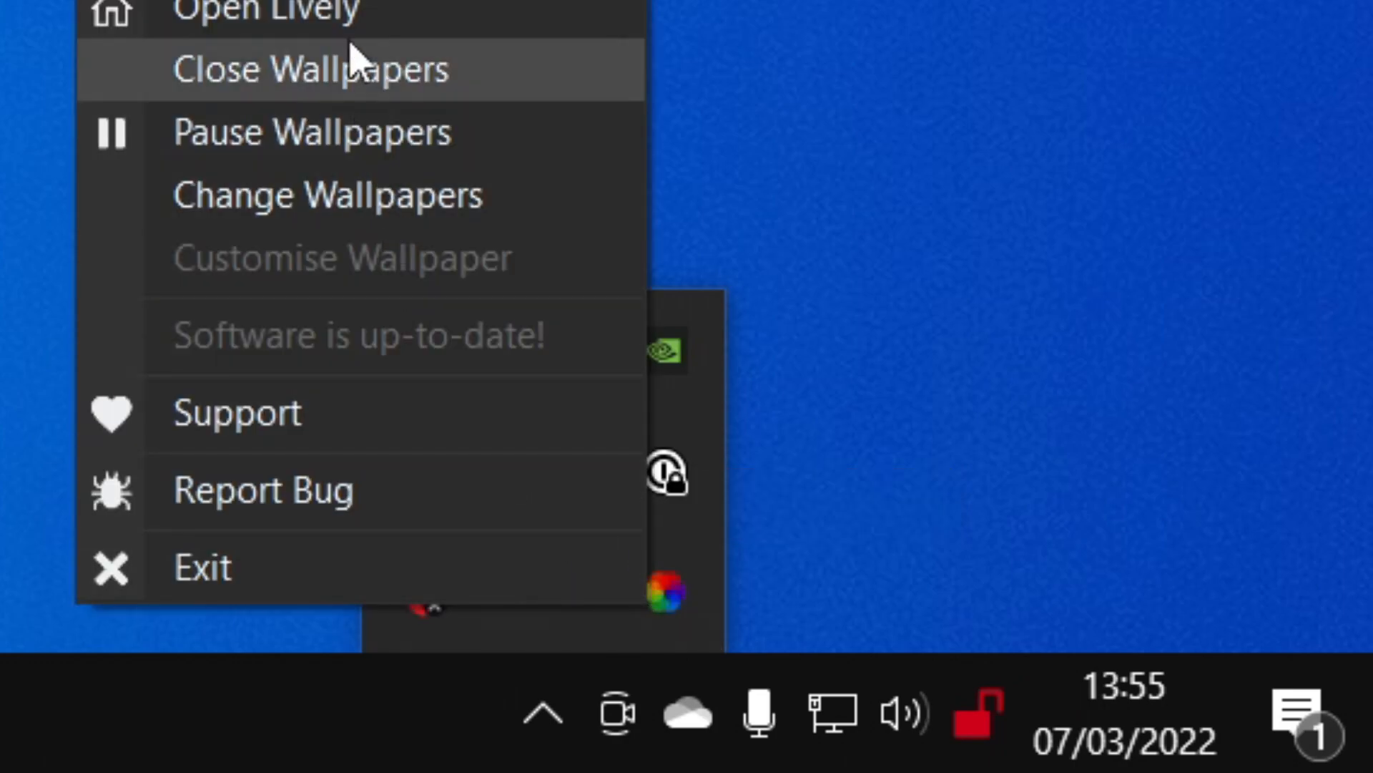
# - Choose Open Lively to show the wallpaper library with Eternal Light, Fluids v2, Waves
pyautogui.click(328, 194)
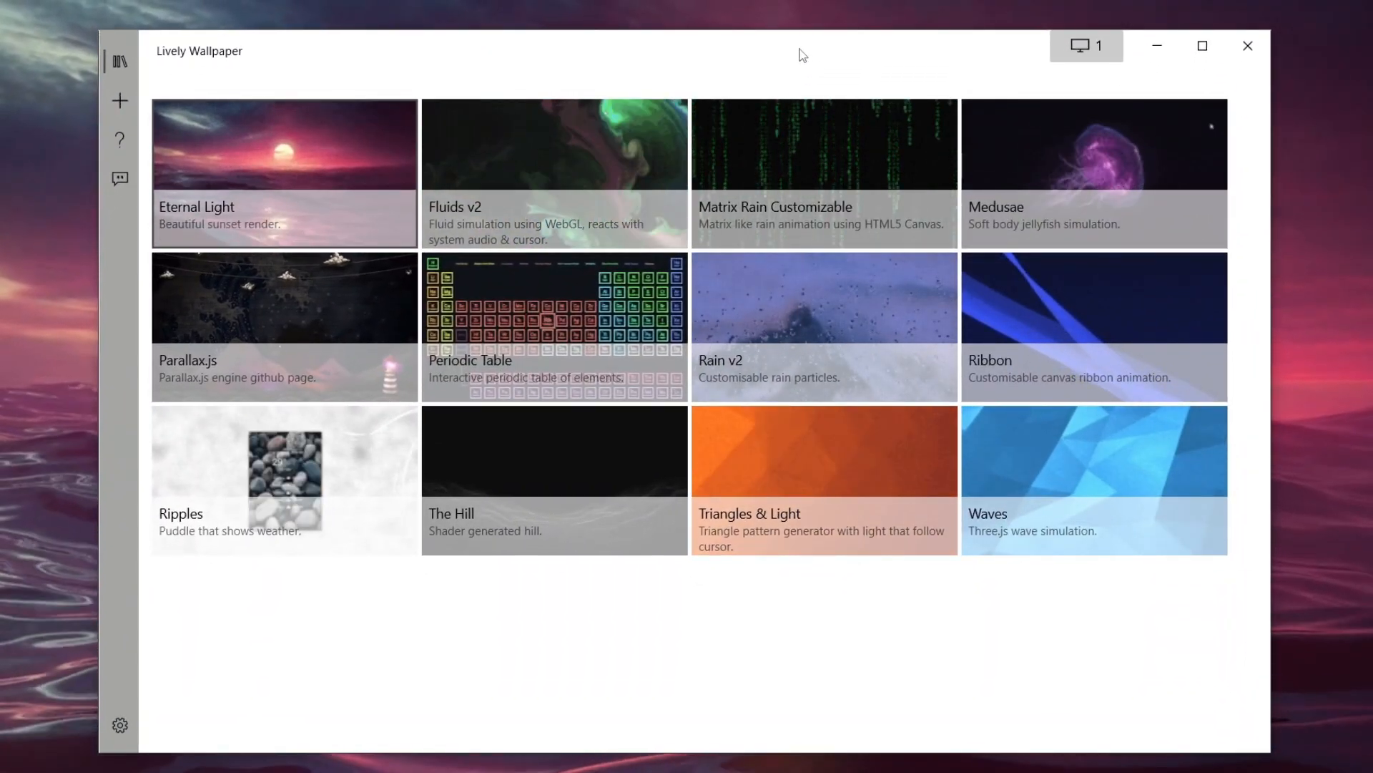
pyautogui.moveTo(1086, 45)
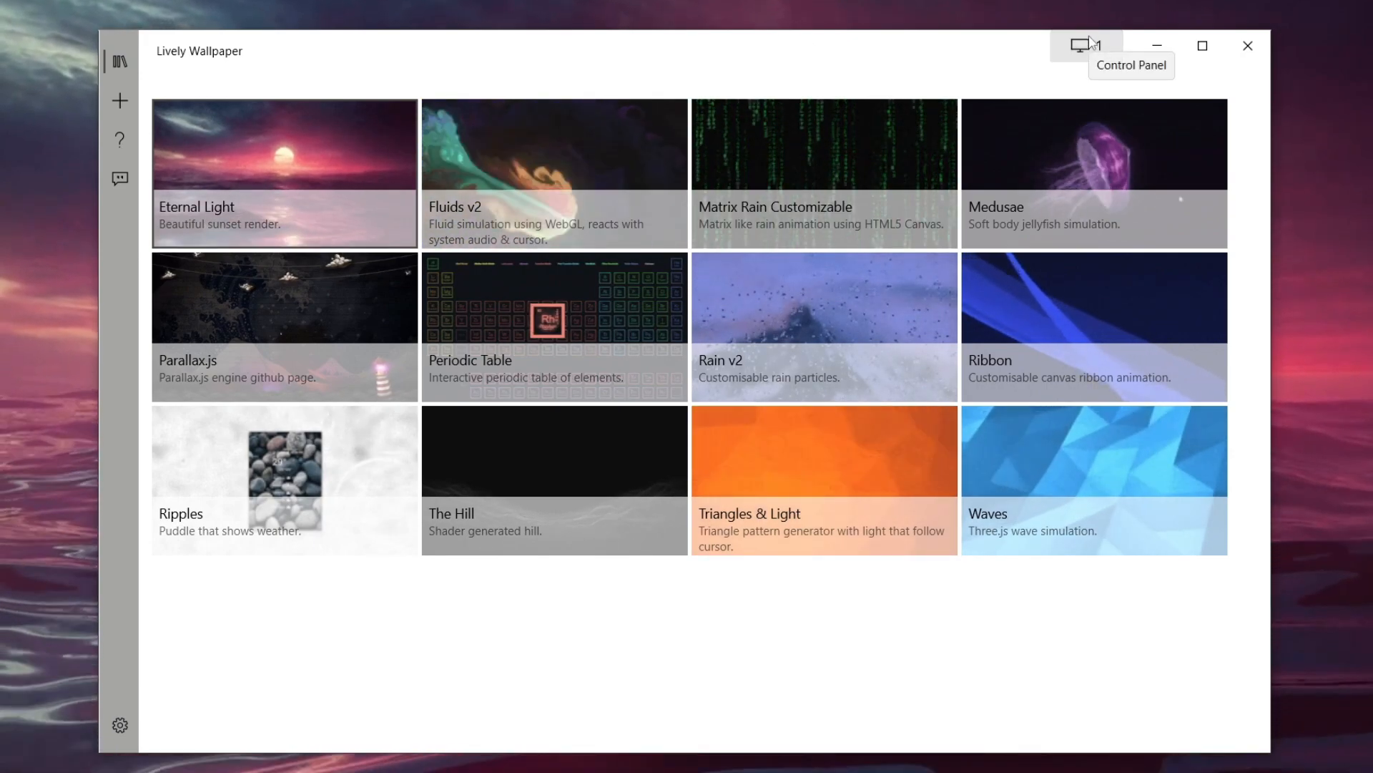
# - Set the display placement method to 'Duplicate same wallpaper' across both screens
pyautogui.click(1086, 46)
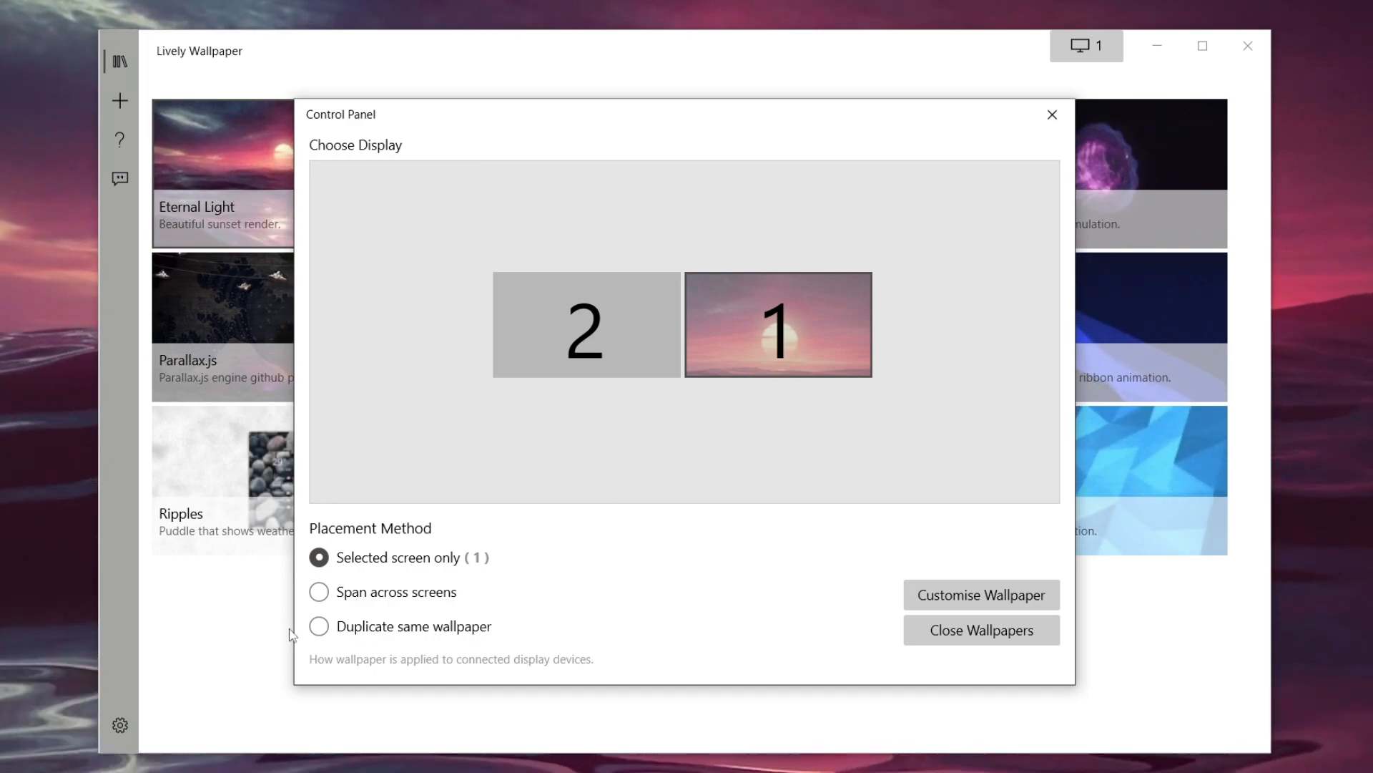
pyautogui.click(319, 625)
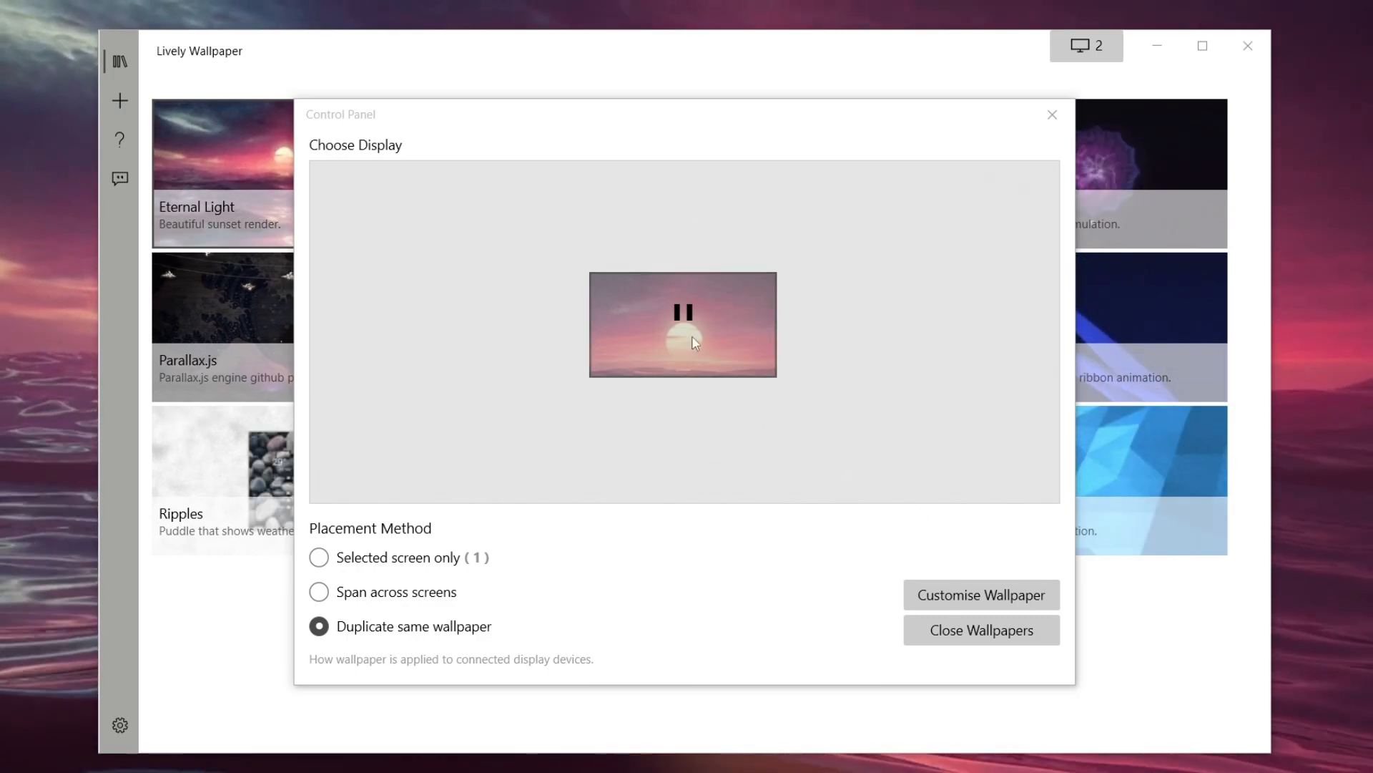
pyautogui.moveTo(1052, 114)
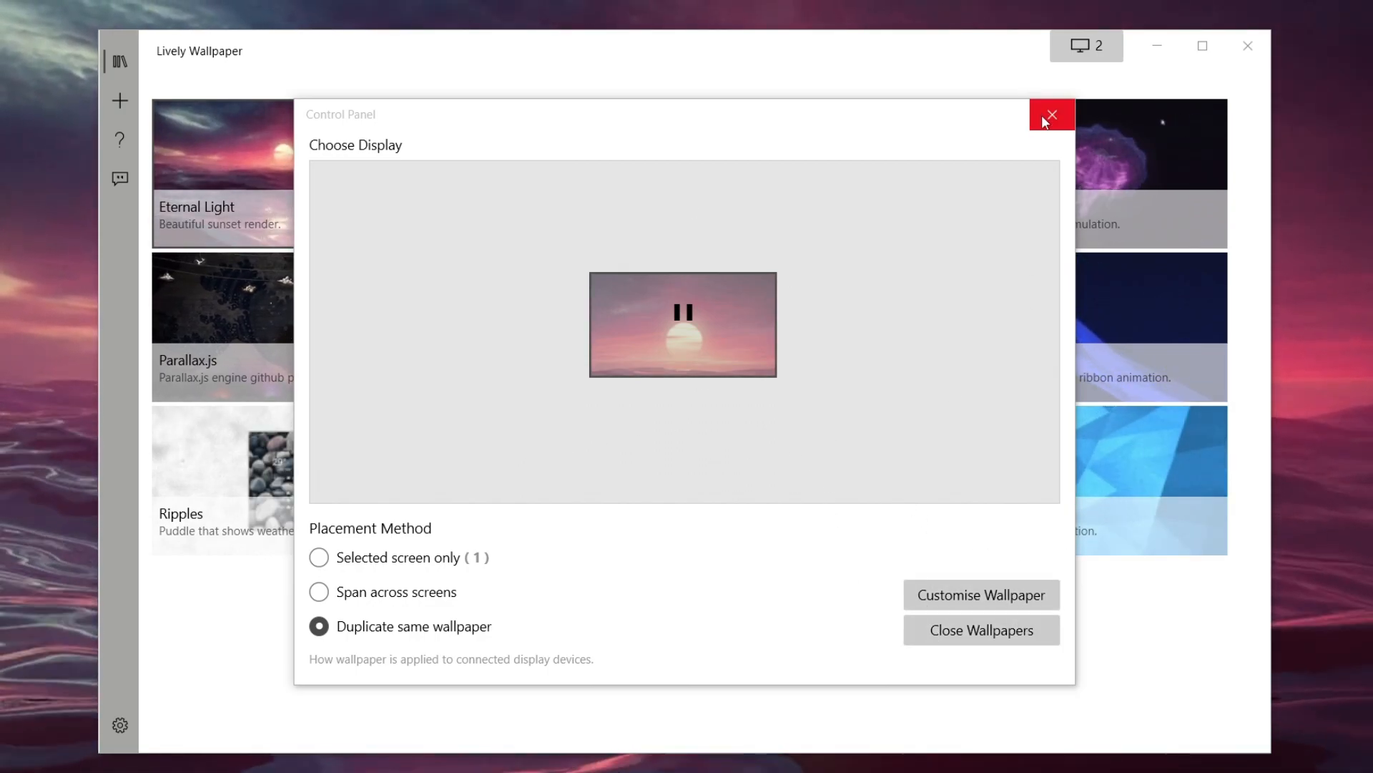
# - Close the Control Panel and choose + Add Wallpaper in the sidebar
pyautogui.click(1051, 114)
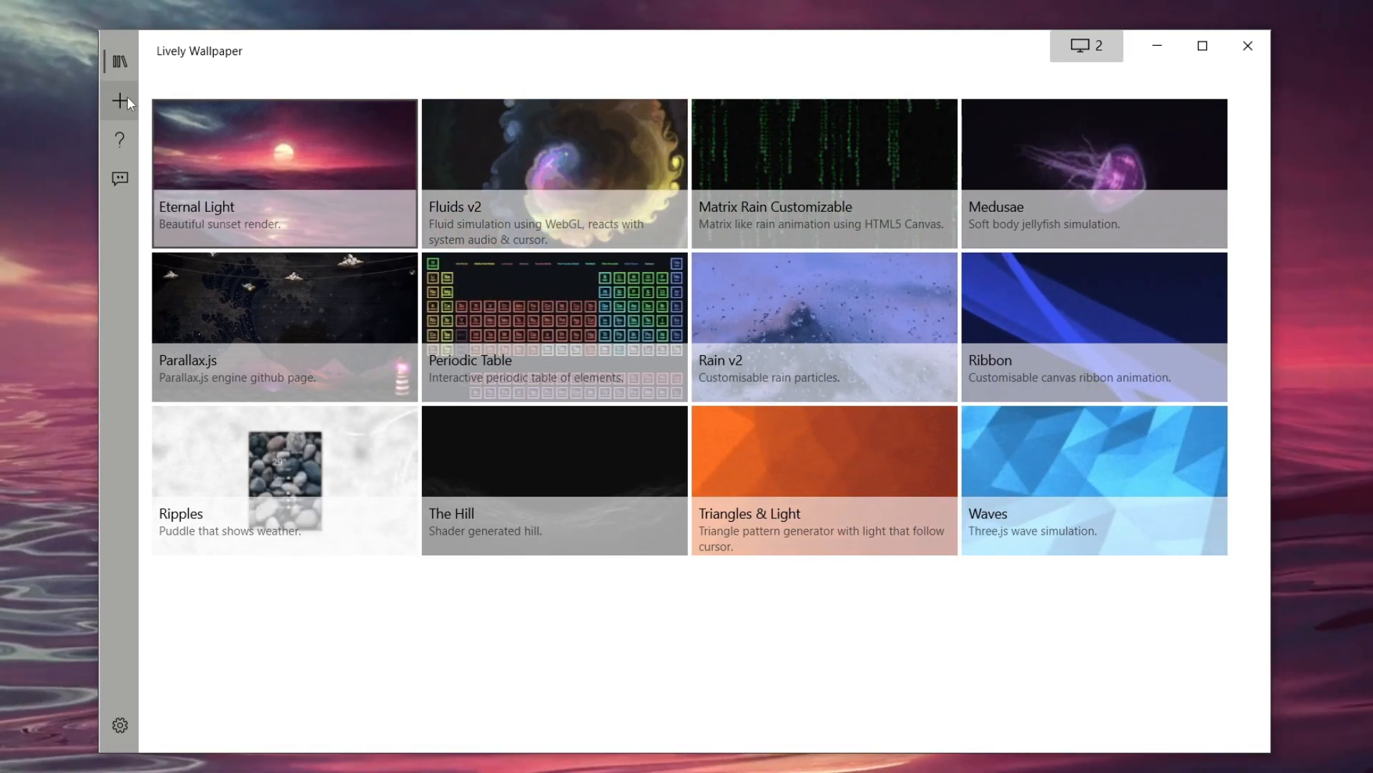
pyautogui.moveTo(120, 102)
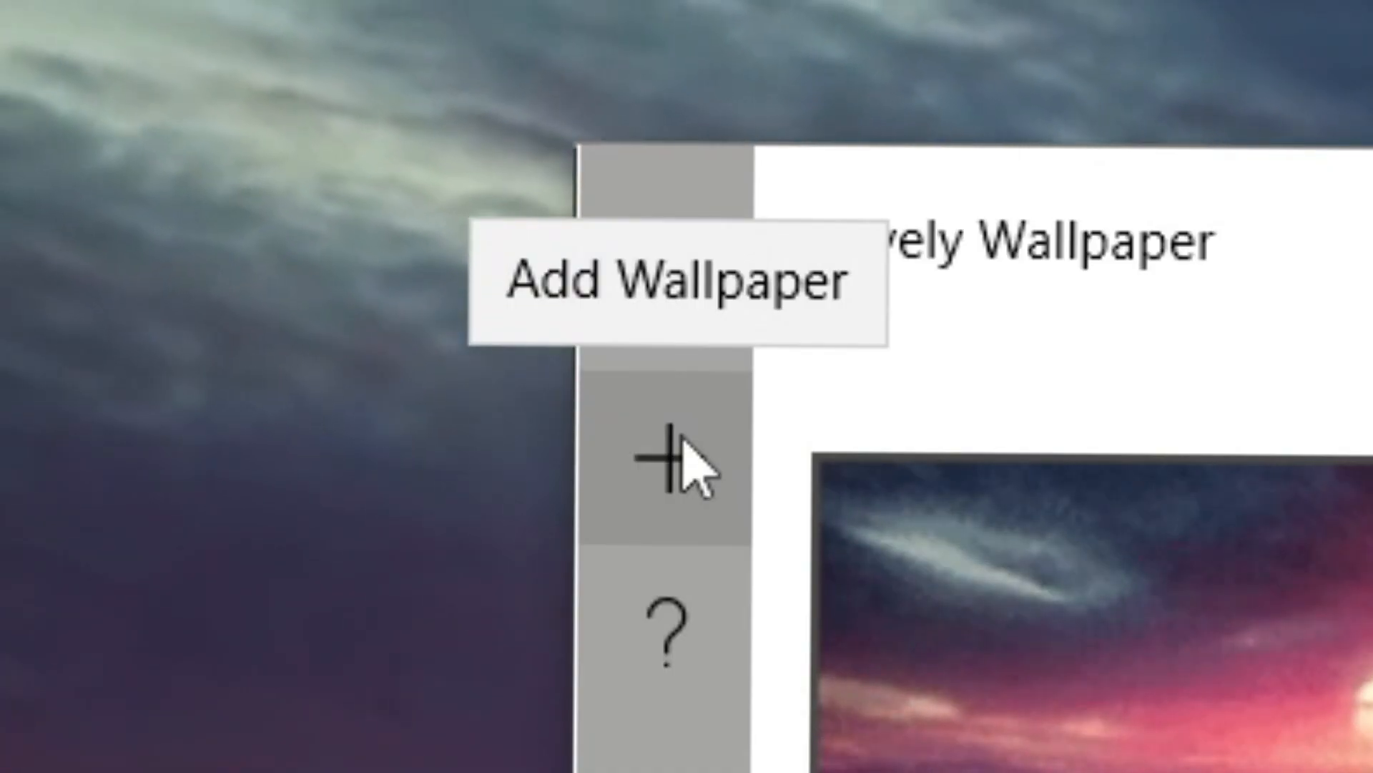
pyautogui.click(147, 109)
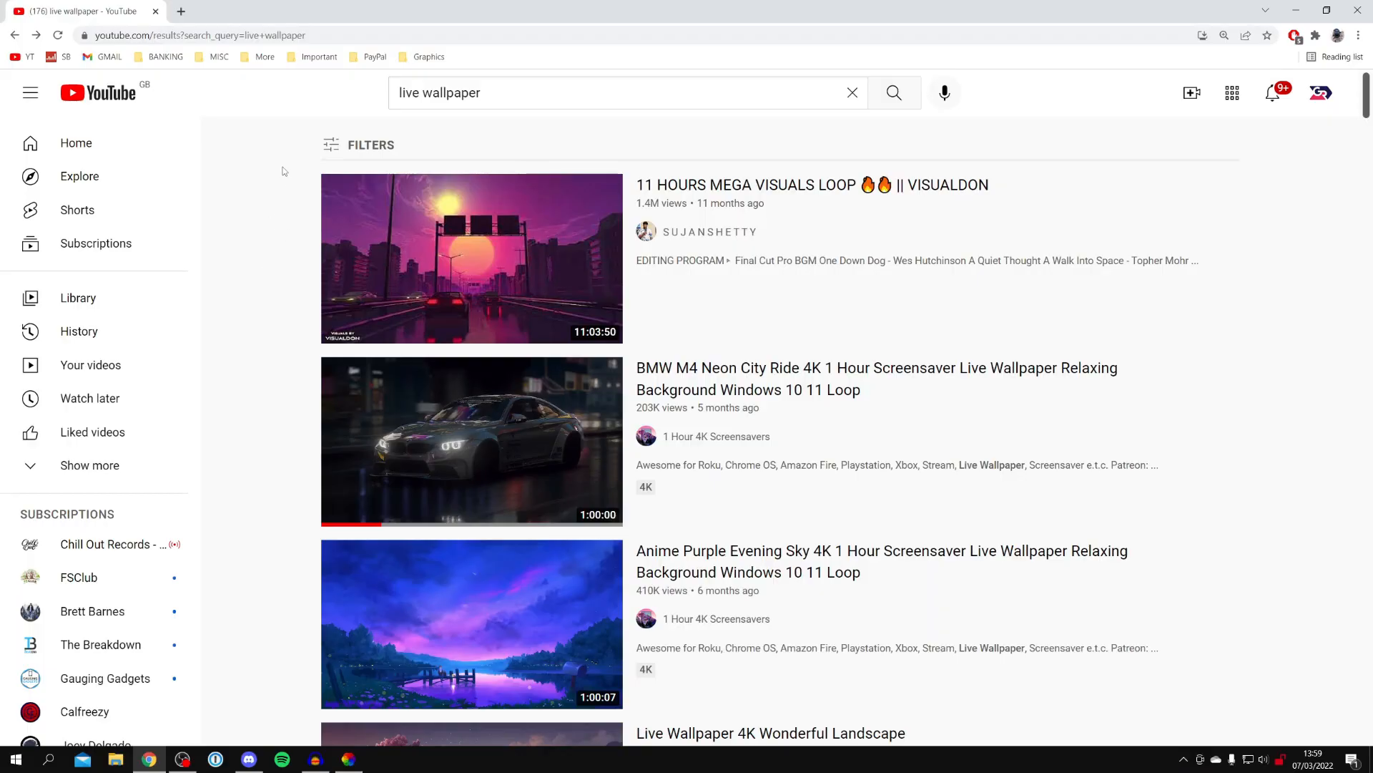
pyautogui.moveTo(355, 129)
pyautogui.write(' retro')
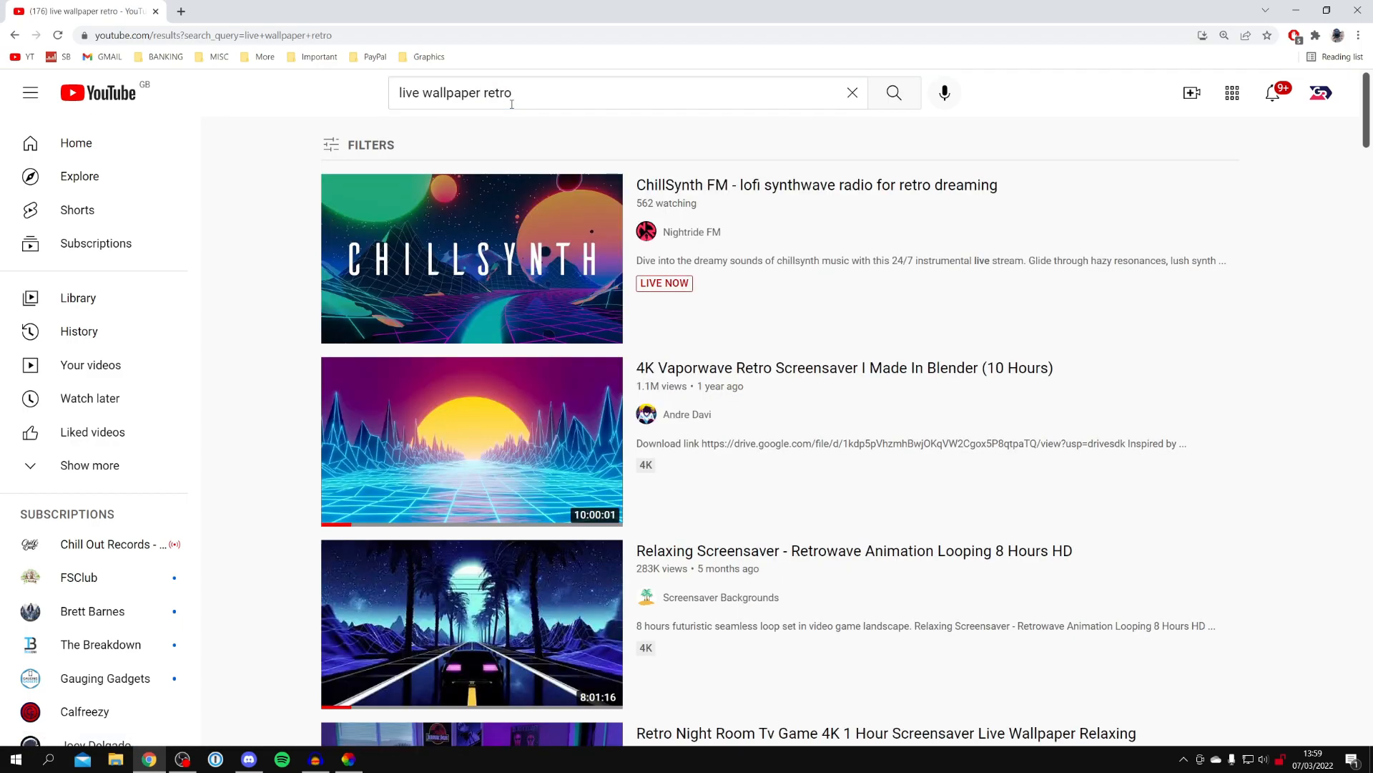
# - Open the 'Retro Sun Coconut Palm Trees - Live Wallpaper' YouTube video and select its URL
pyautogui.scroll(-3)
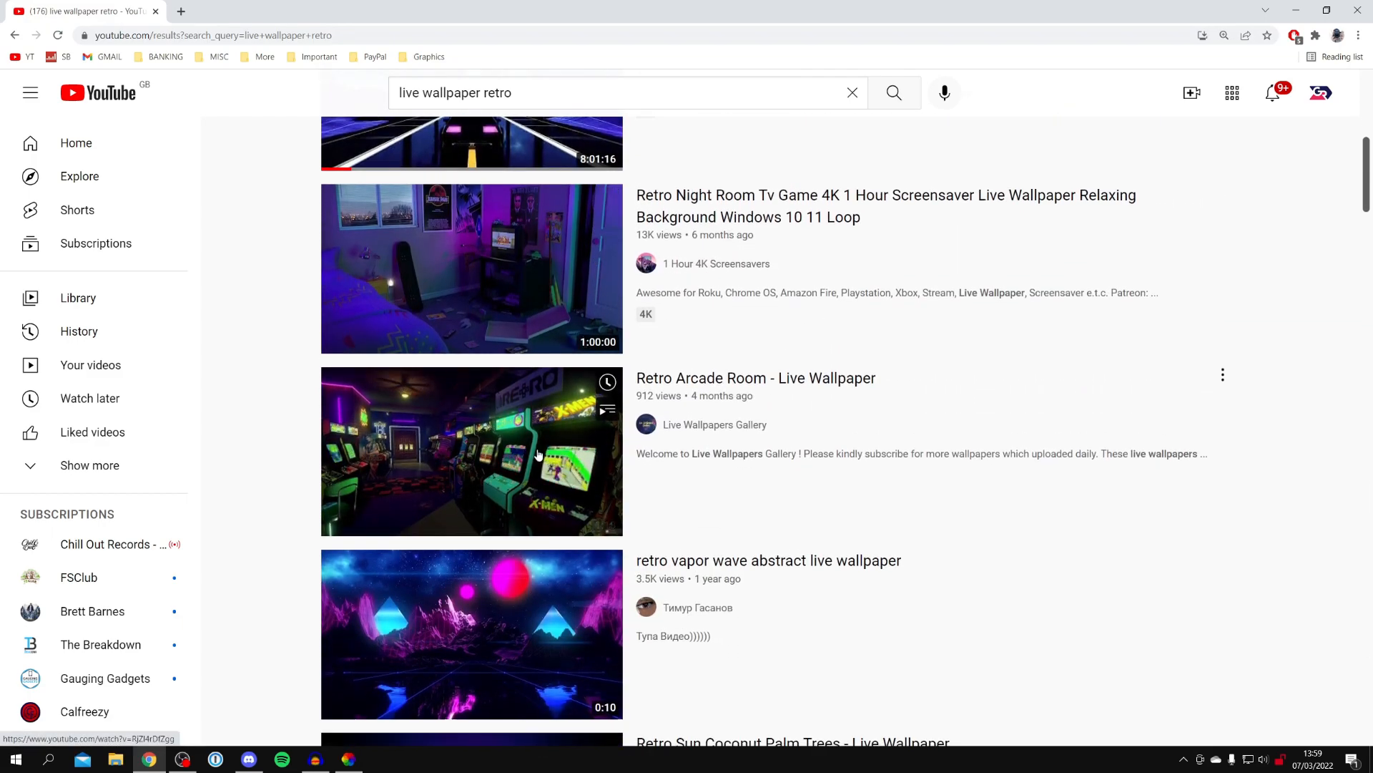
pyautogui.scroll(-3)
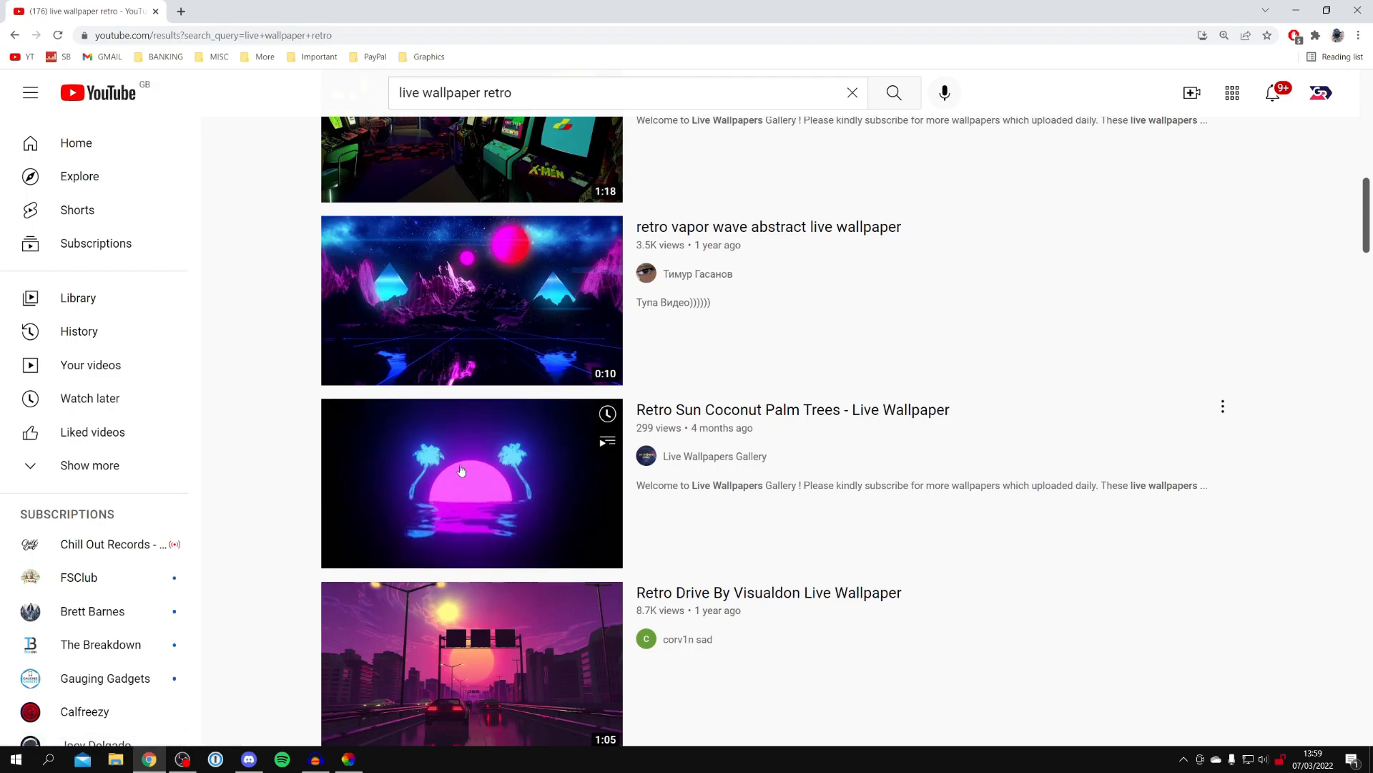
pyautogui.click(471, 483)
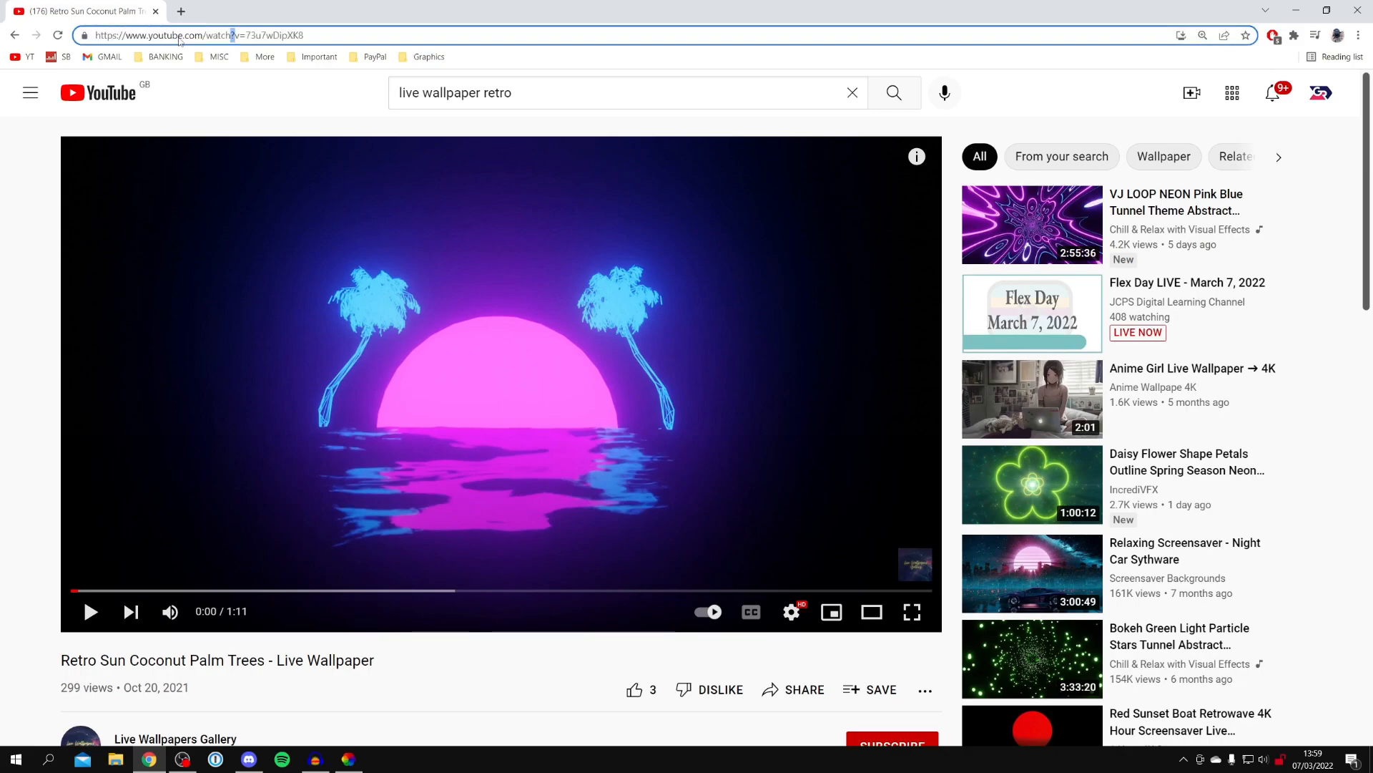
pyautogui.click(202, 35)
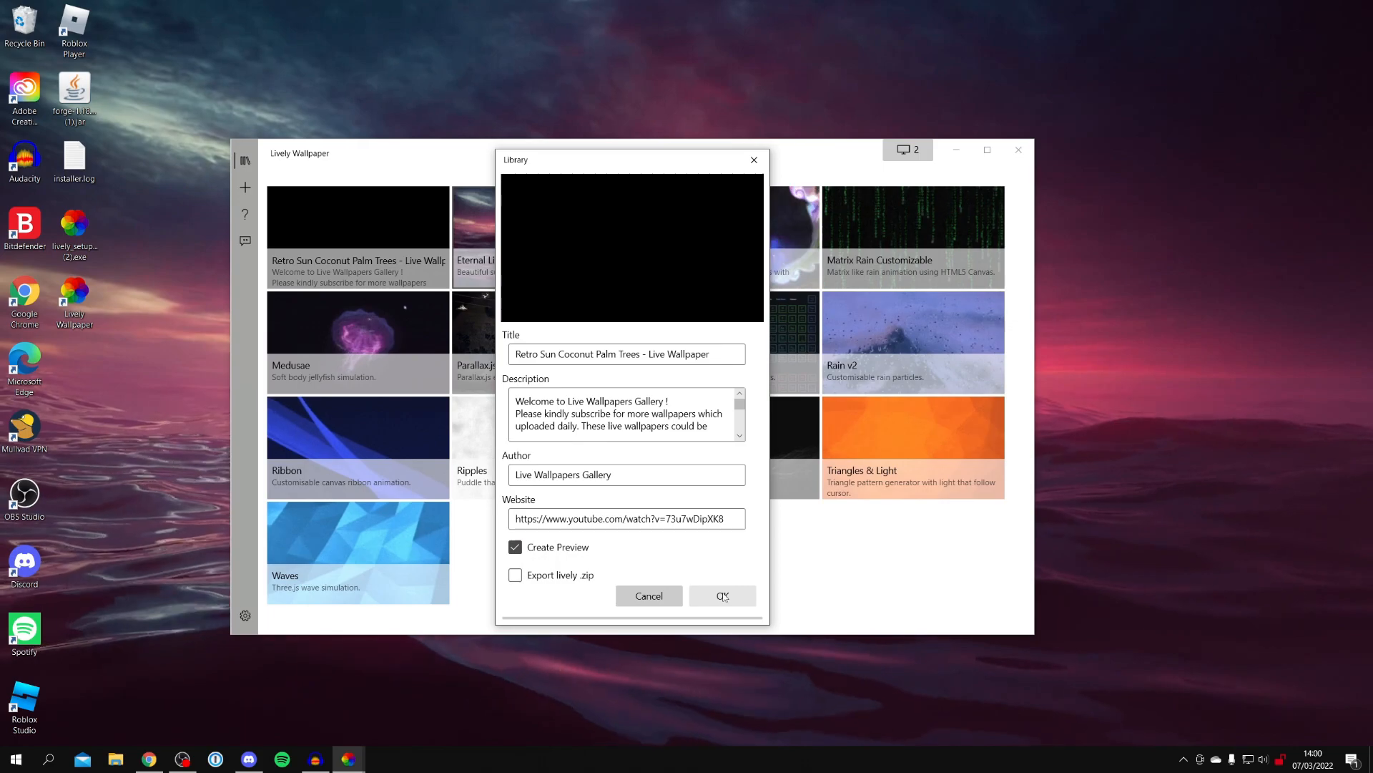
# - Confirm the Retro Sun Coconut Palm Trees video details to add it to the library
pyautogui.click(722, 596)
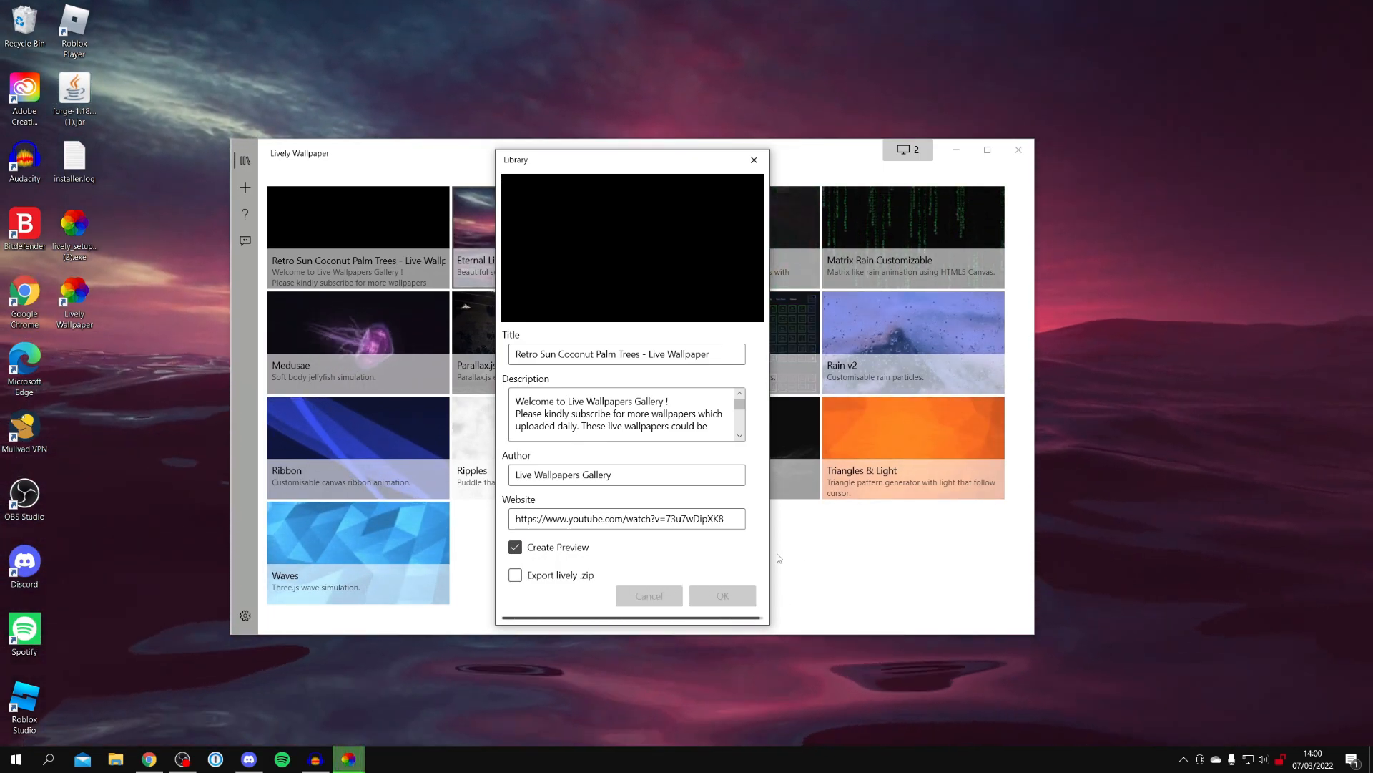
# - Apply the Retro Sun Coconut Palm Trees tile as the desktop wallpaper
pyautogui.click(753, 160)
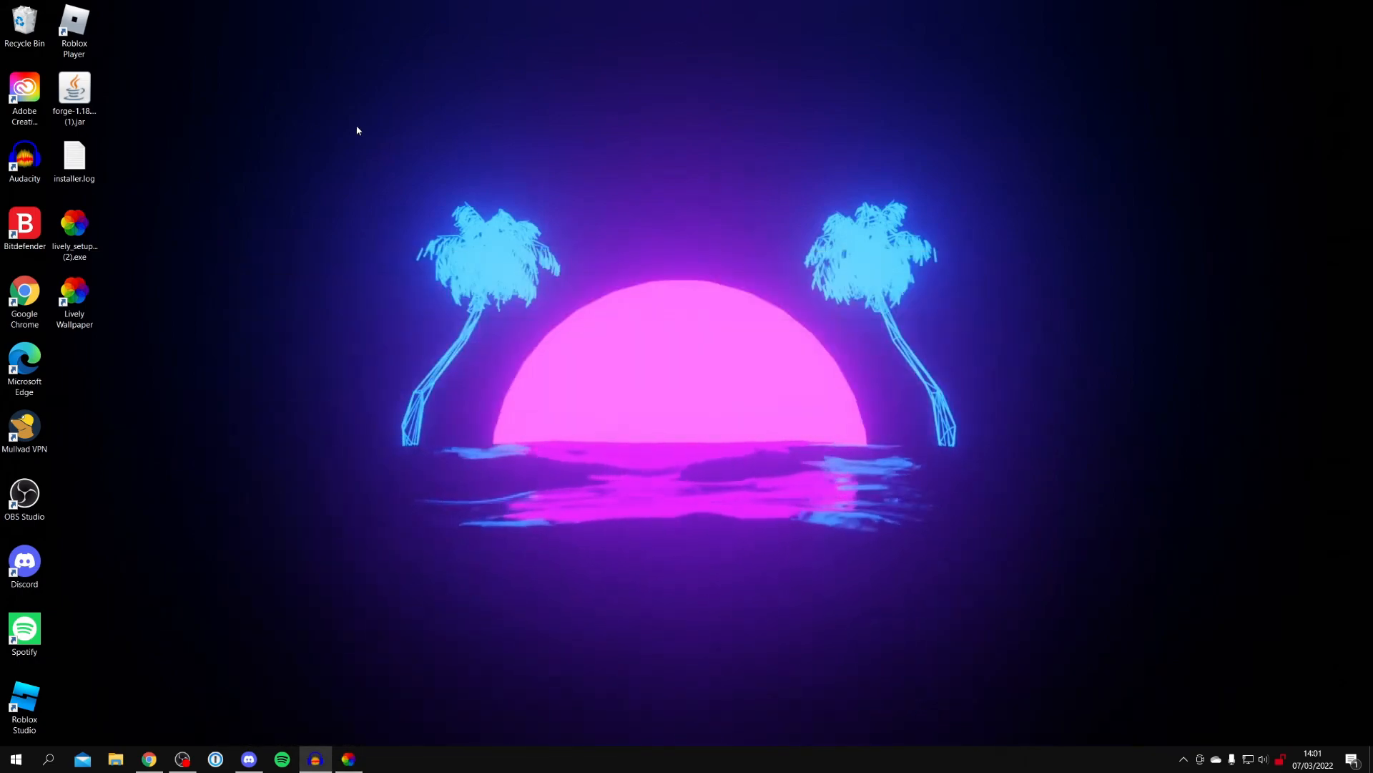
pyautogui.moveTo(535, 580)
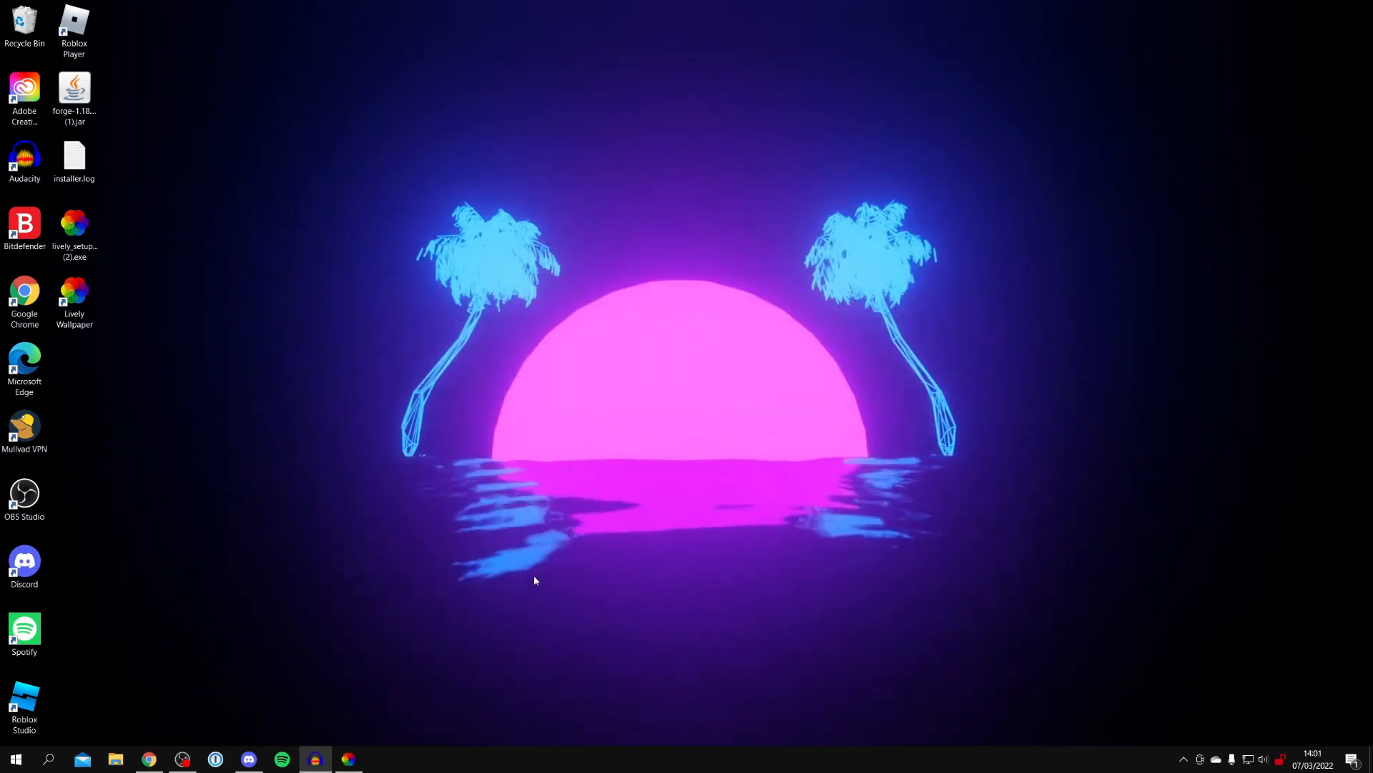